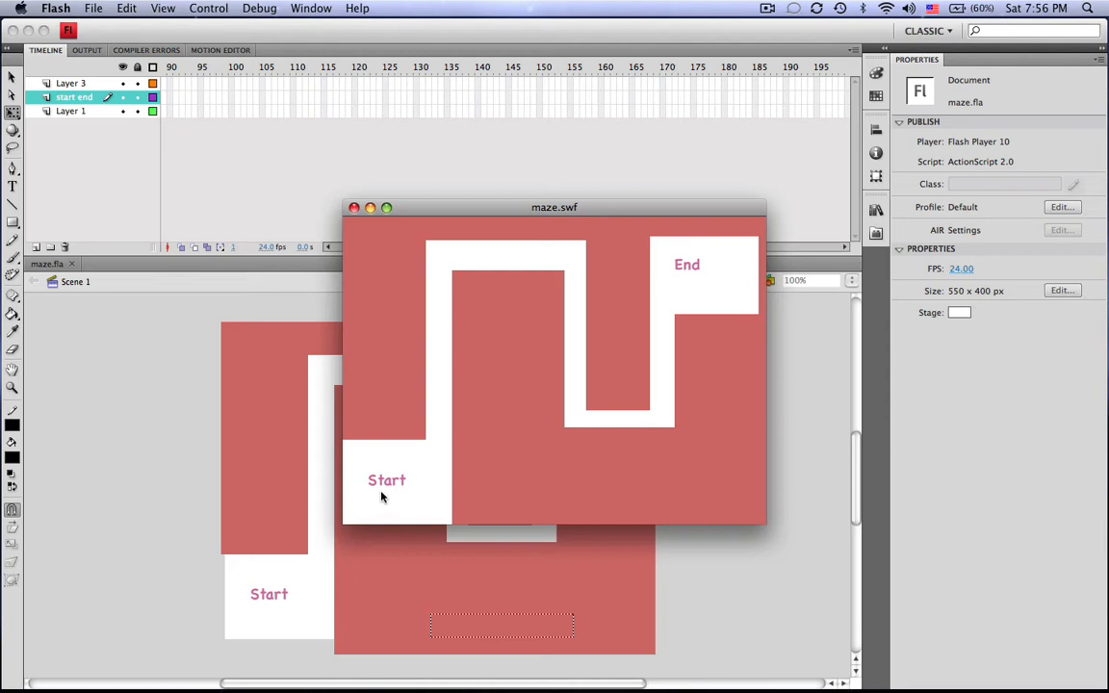
mouse_move(435, 336)
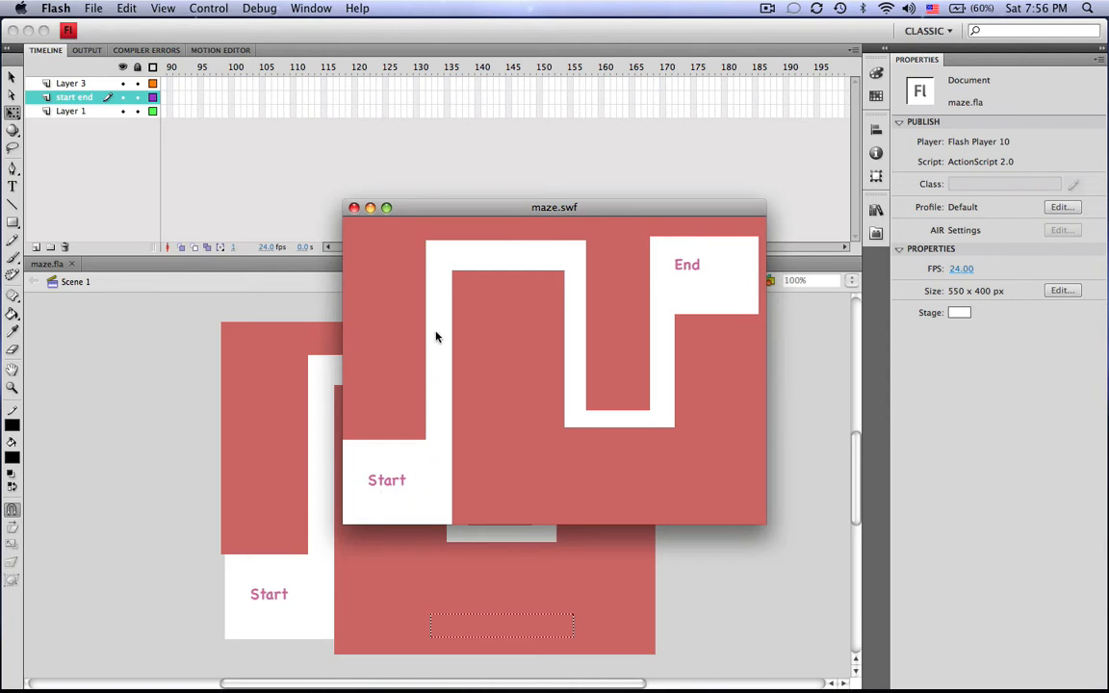
mouse_move(555, 254)
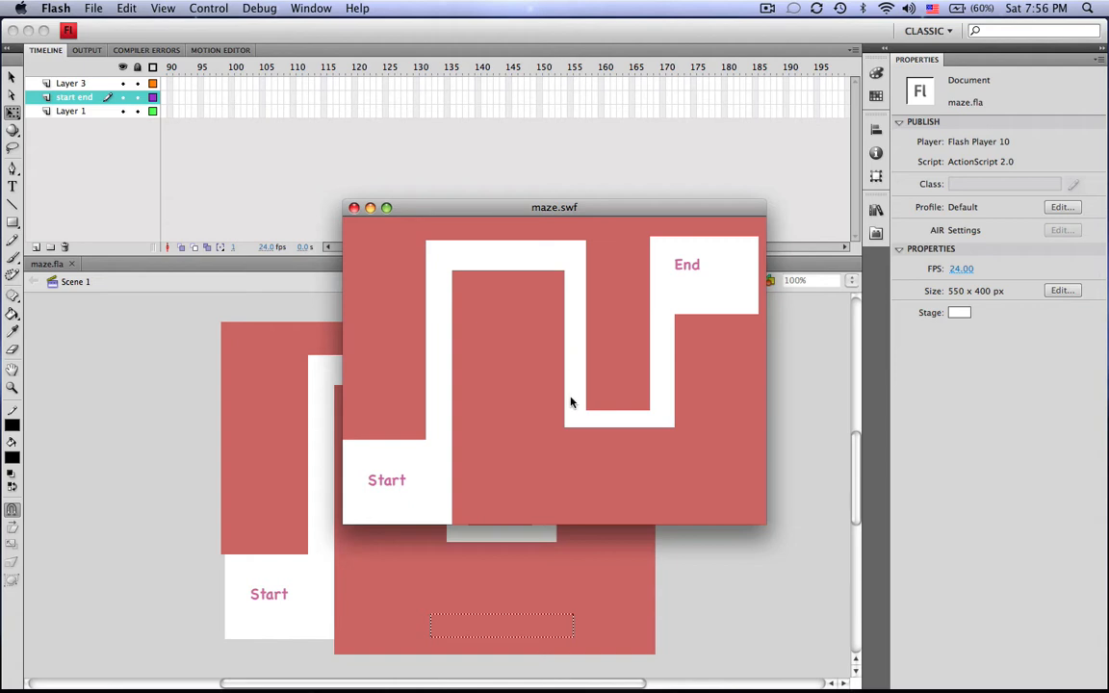
mouse_move(647, 424)
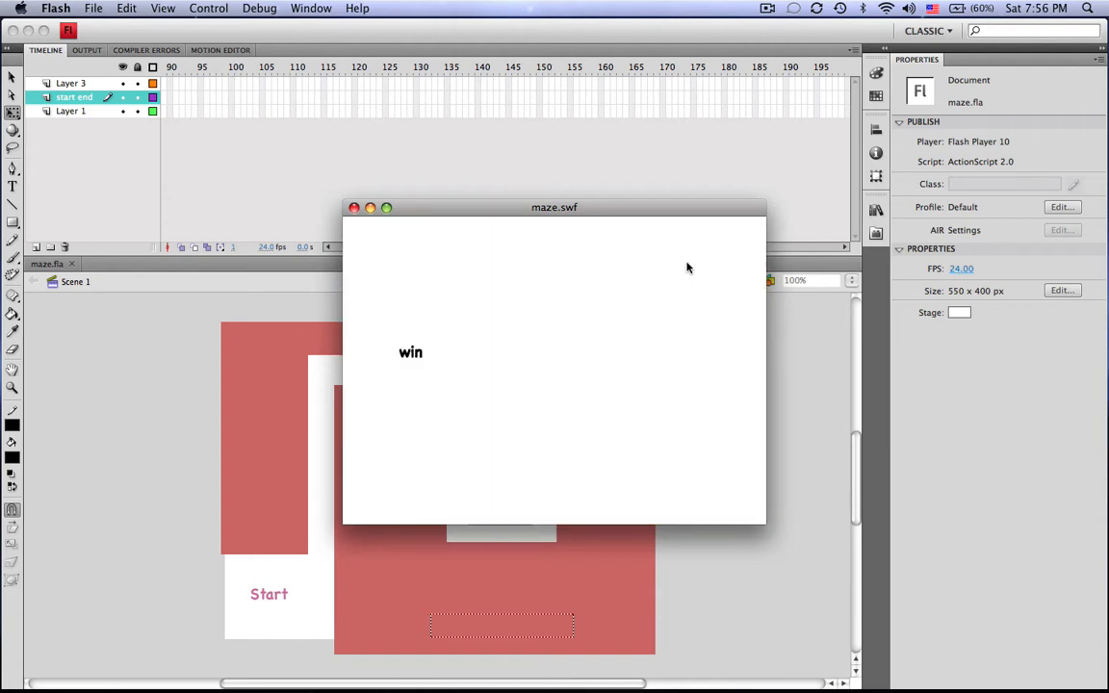
Step: Close the test movie window after reaching the win screen
left_click(354, 208)
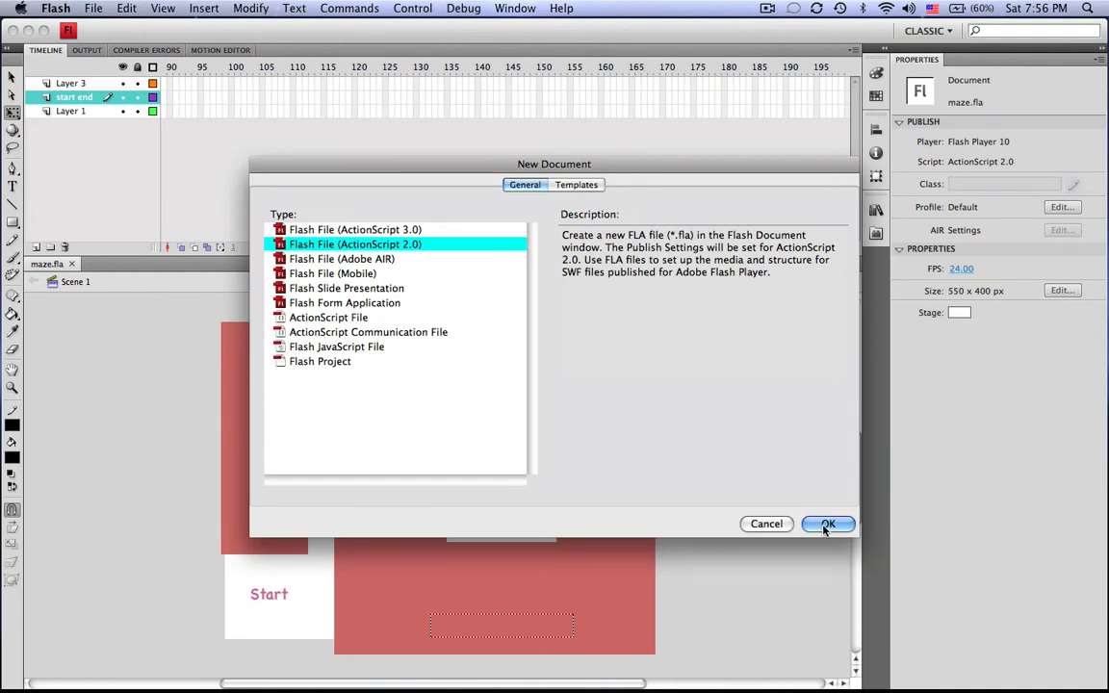
Step: Create the new ActionScript 2.0 document and return to the original maze file
left_click(828, 524)
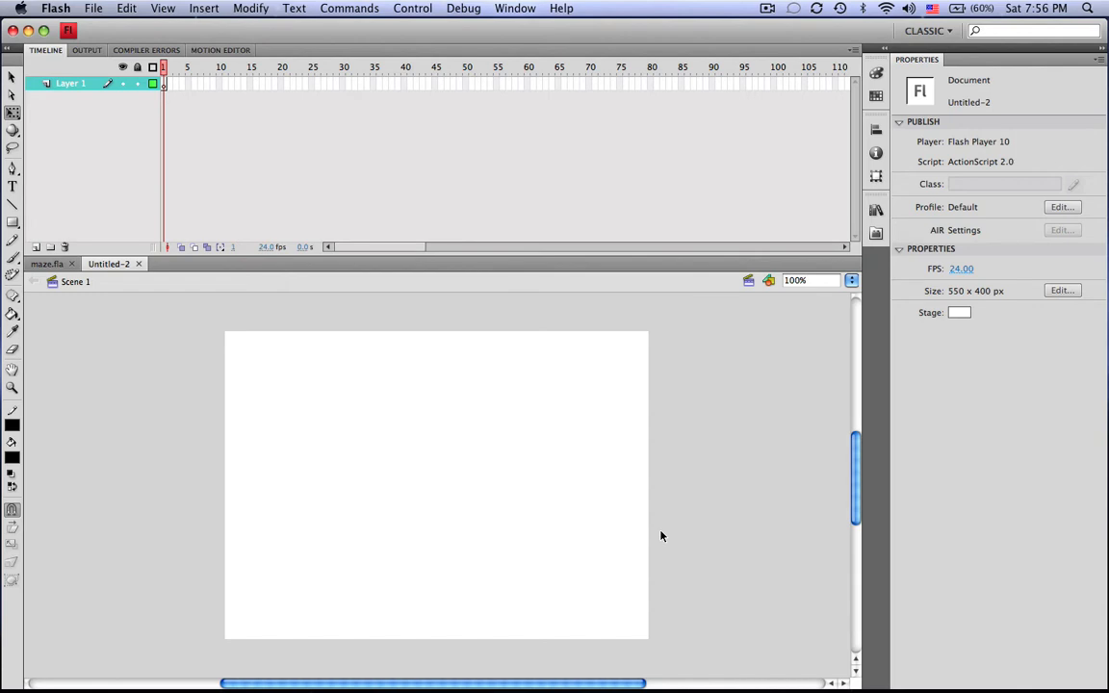
left_click(46, 262)
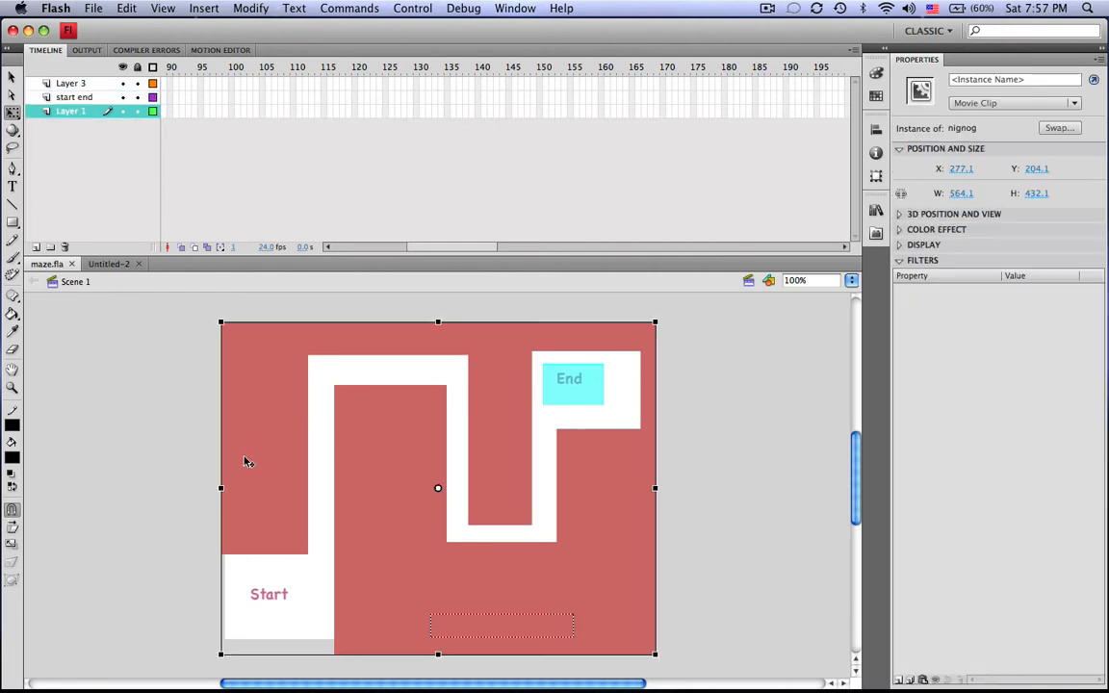
mouse_move(229, 343)
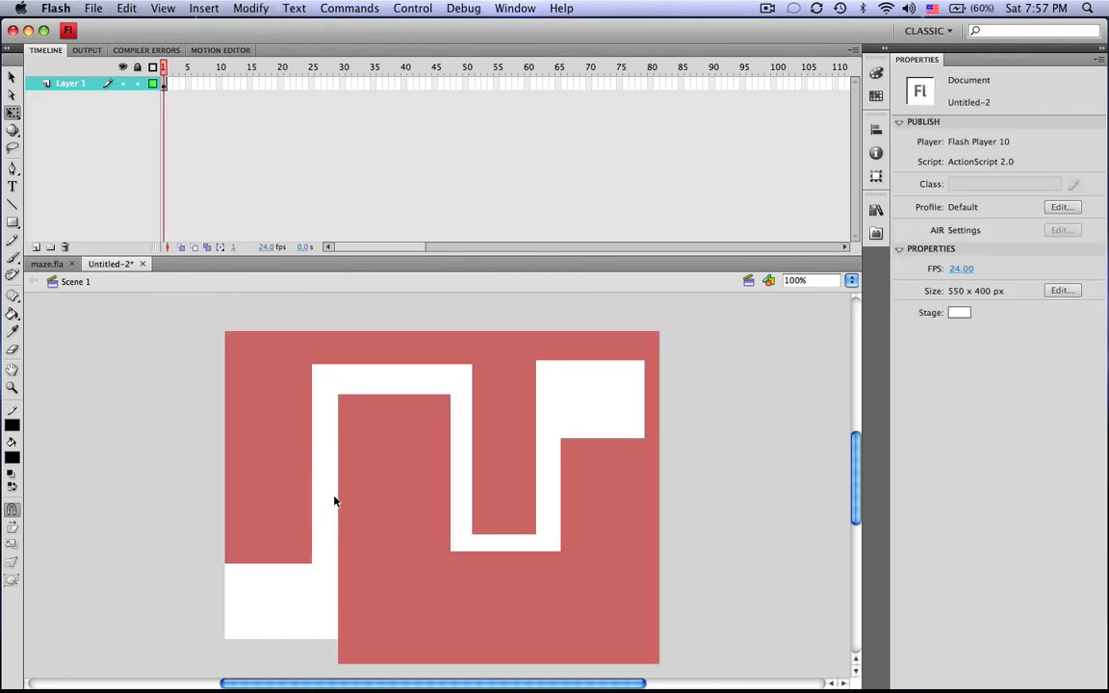
Step: Convert the pink maze shape into a symbol
left_click(335, 501)
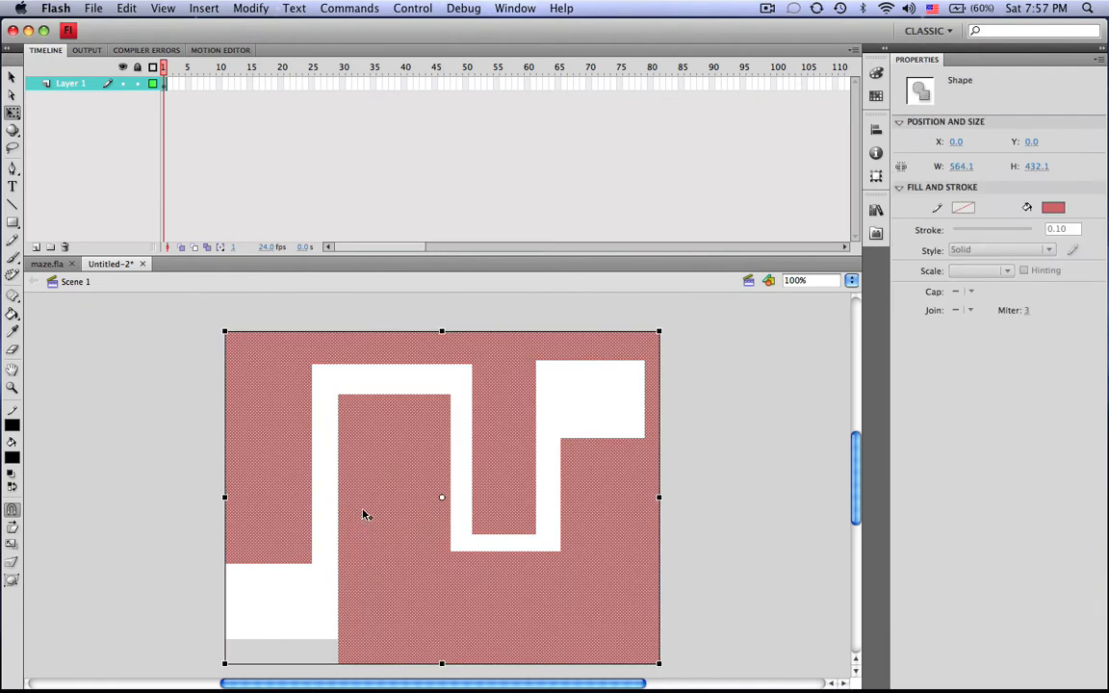
right_click(442, 497)
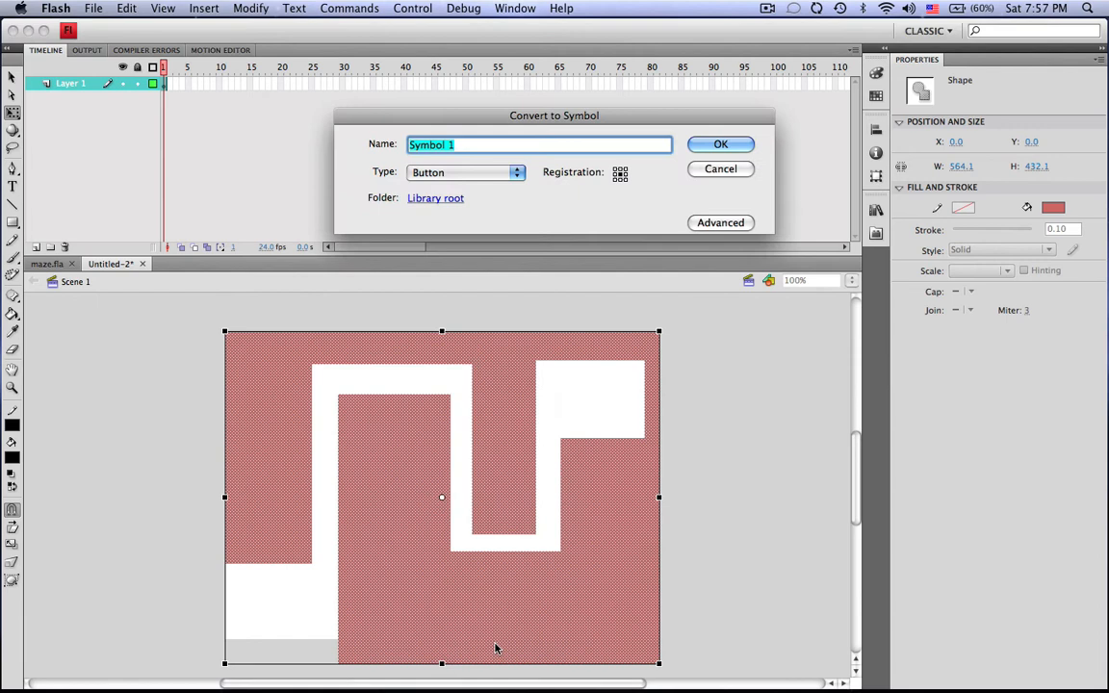
left_click(465, 173)
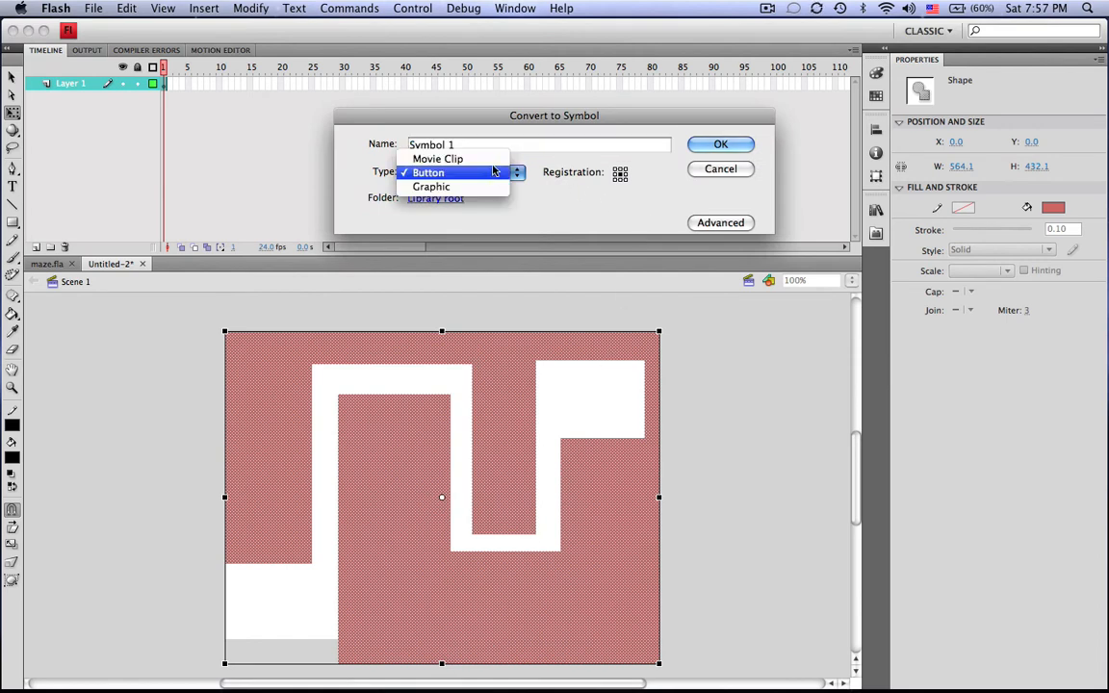
left_click(720, 142)
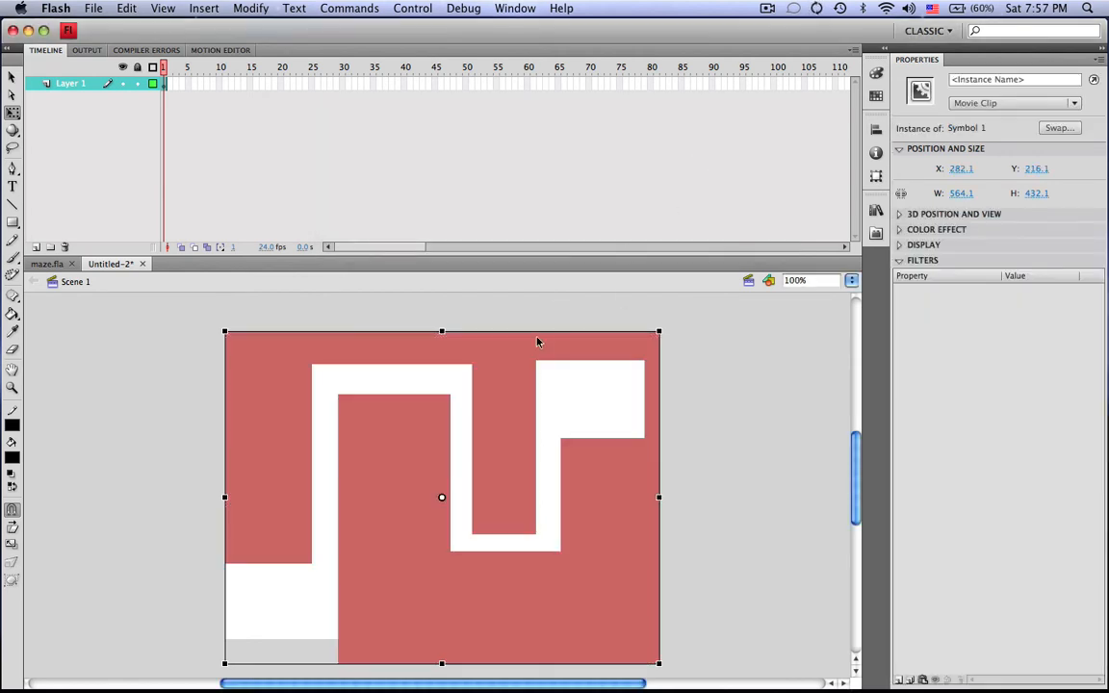
Step: Give the maze symbol the script on(rollOver){ gotoAndStop(2) }
right_click(539, 342)
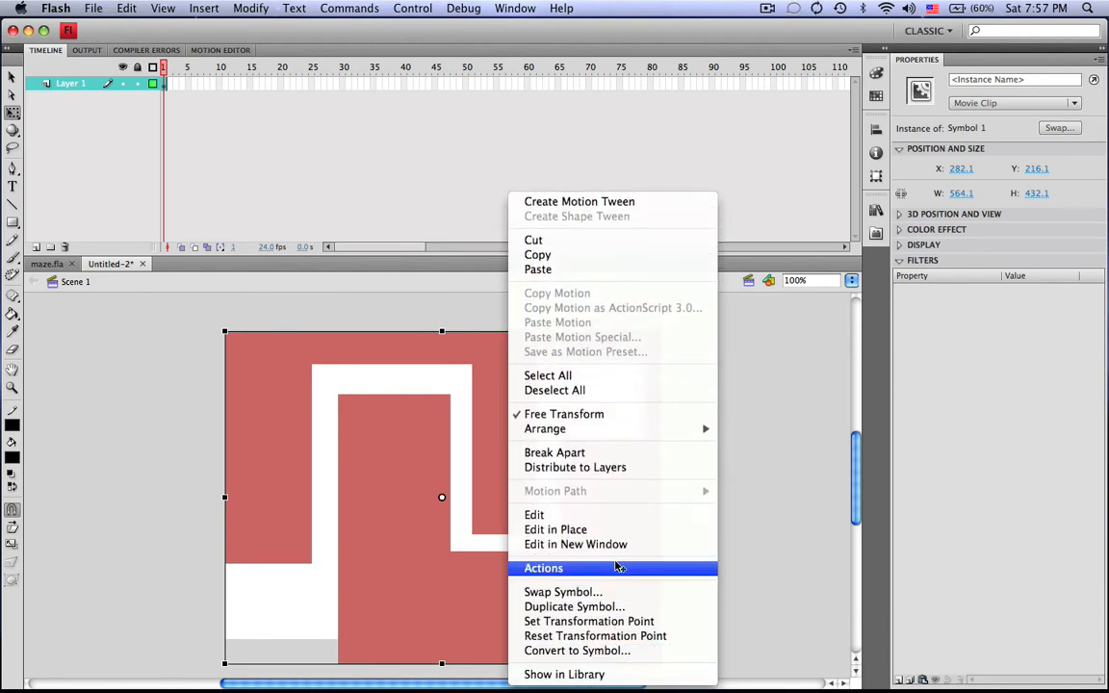
left_click(543, 568)
type("on(ro")
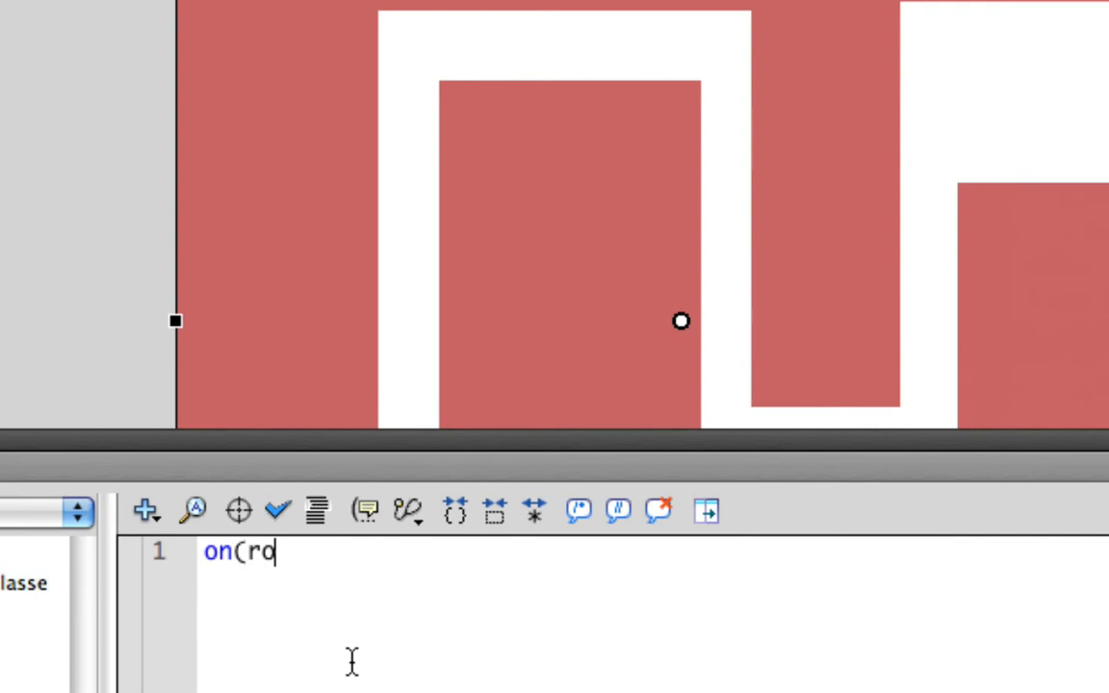
type("llOver) {")
type("}")
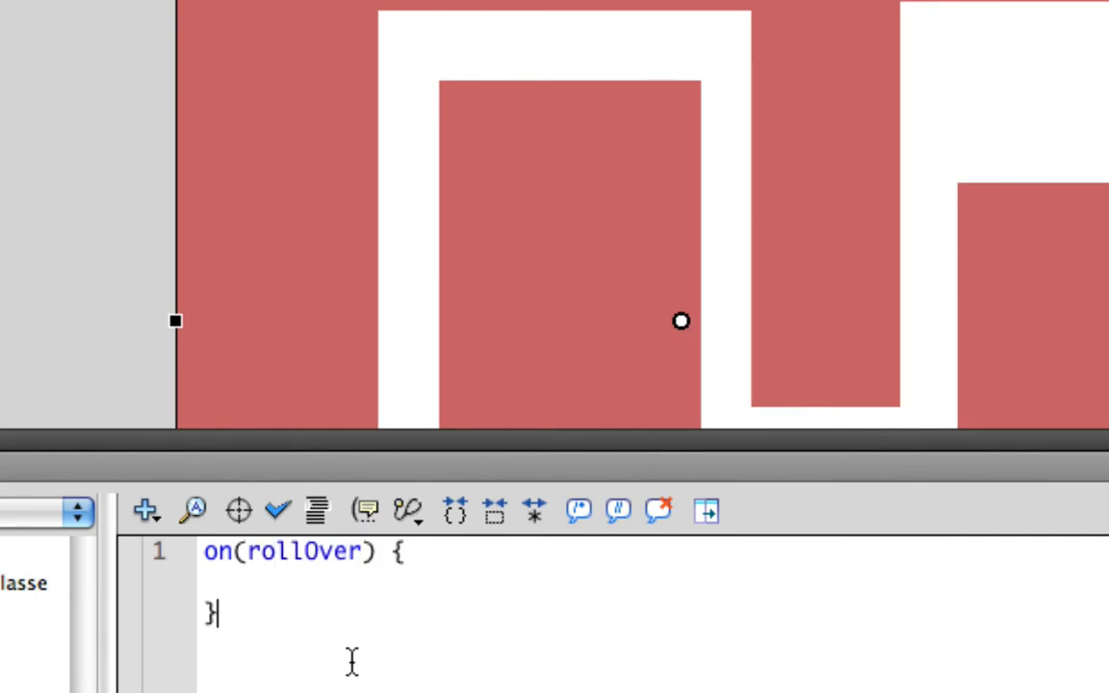
type("goto")
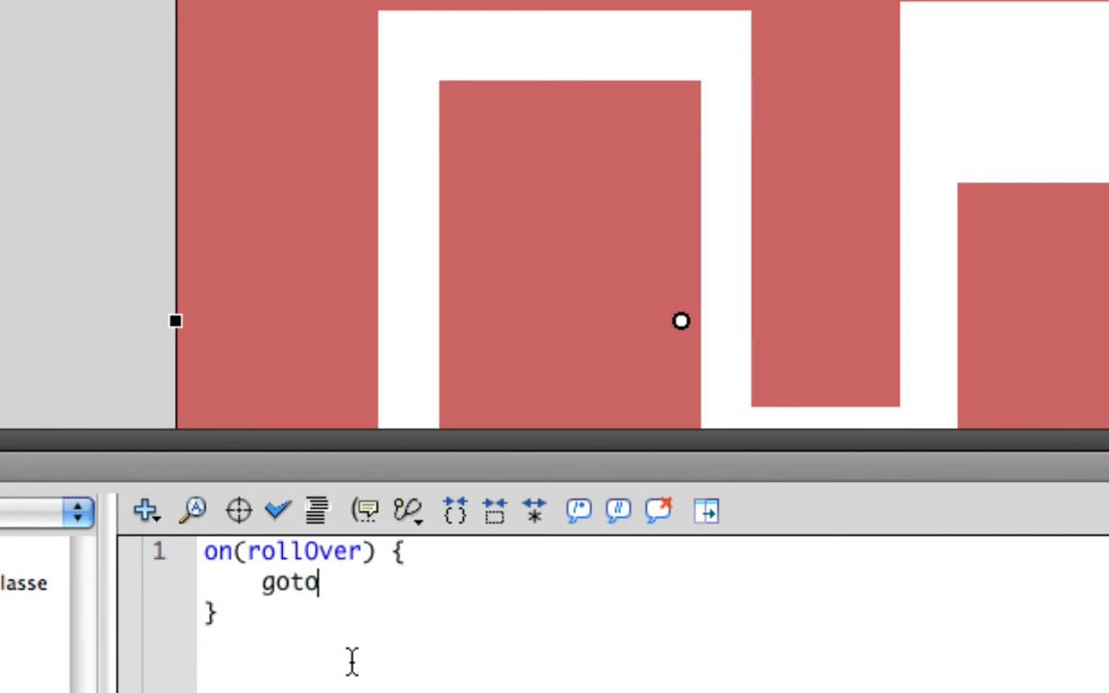
type("AndStop")
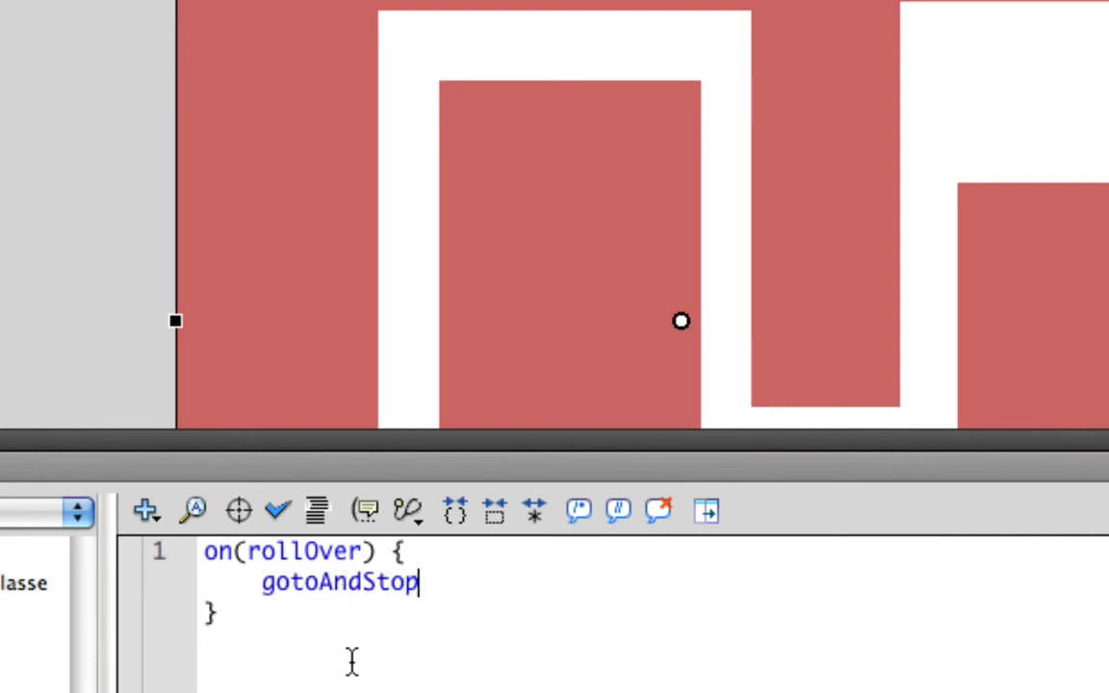
type("(2)")
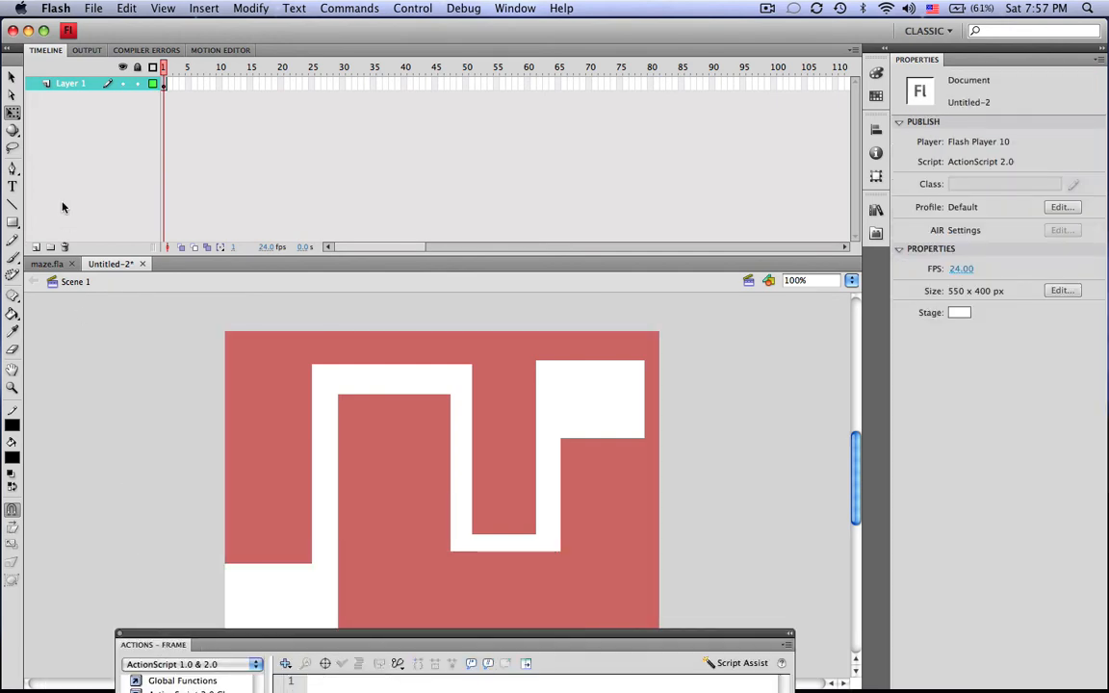
Step: Draw a dark rectangle over the maze's end area
left_click(12, 187)
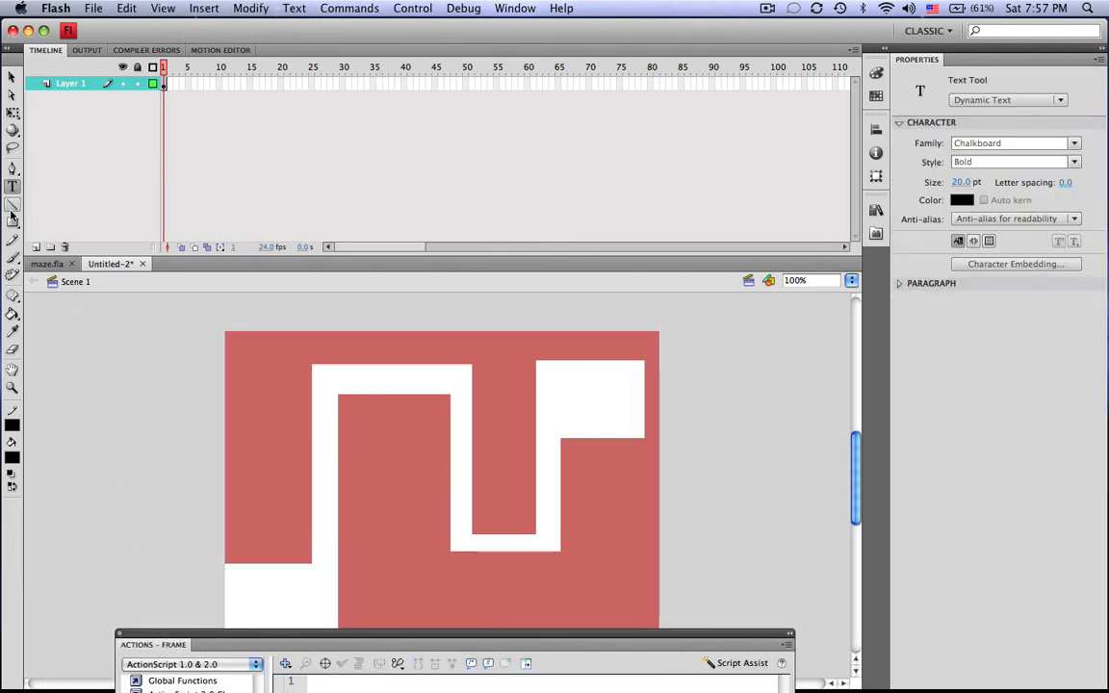
left_click(11, 223)
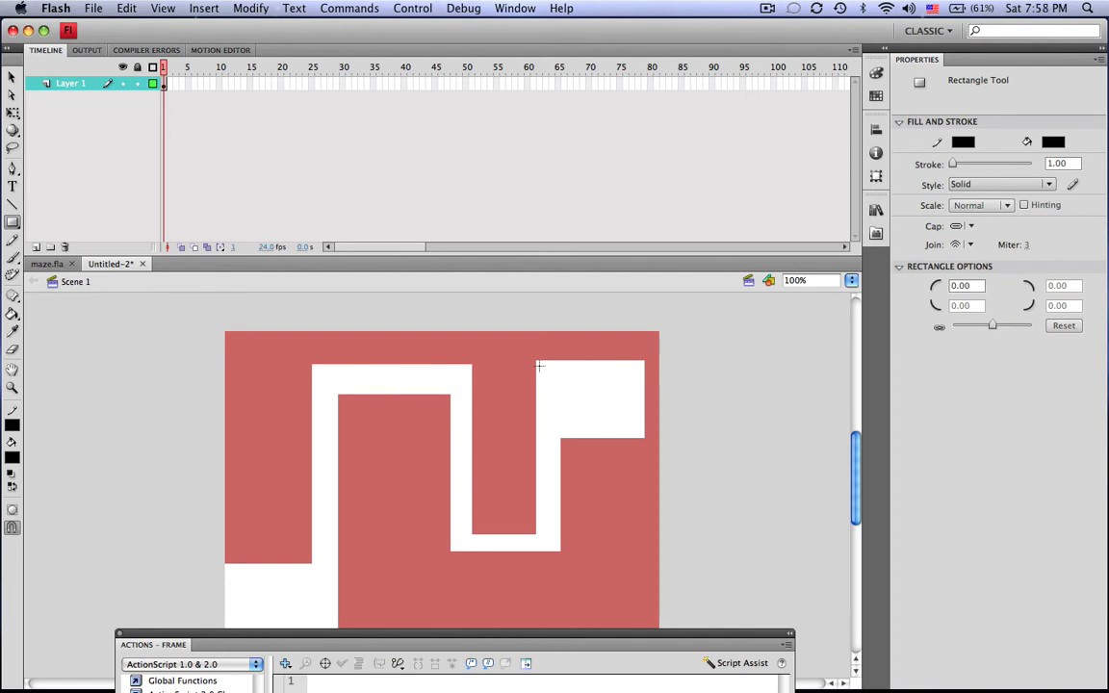
left_click(35, 247)
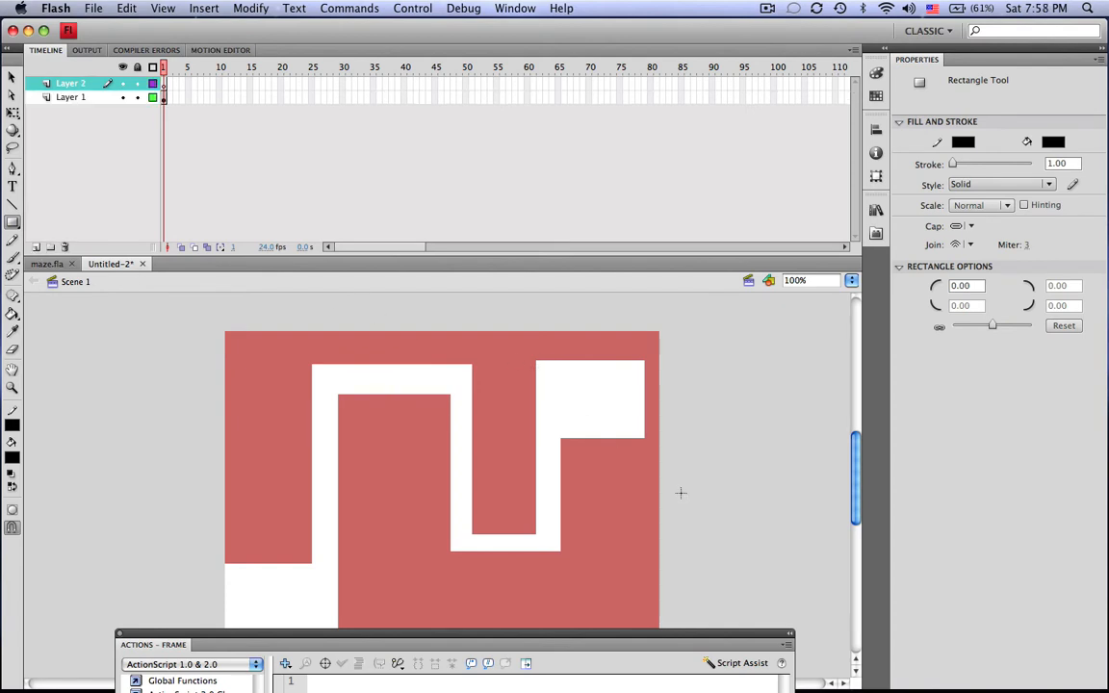
left_click_drag(535, 356, 651, 451)
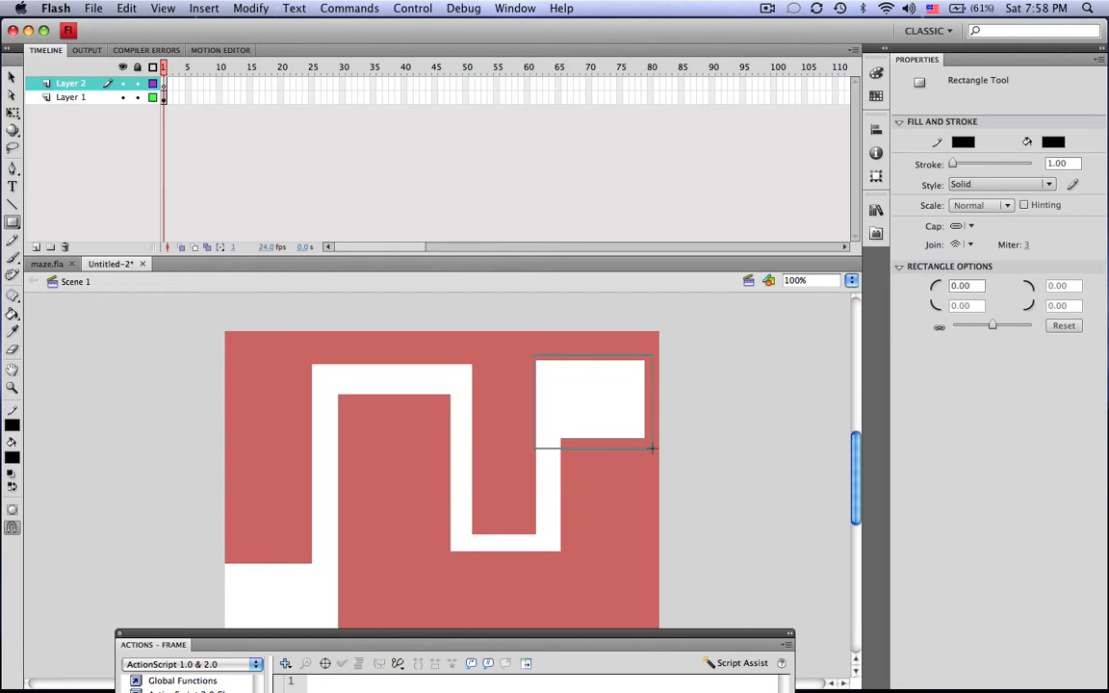
Step: Convert the end rectangle into a button symbol
left_click(593, 398)
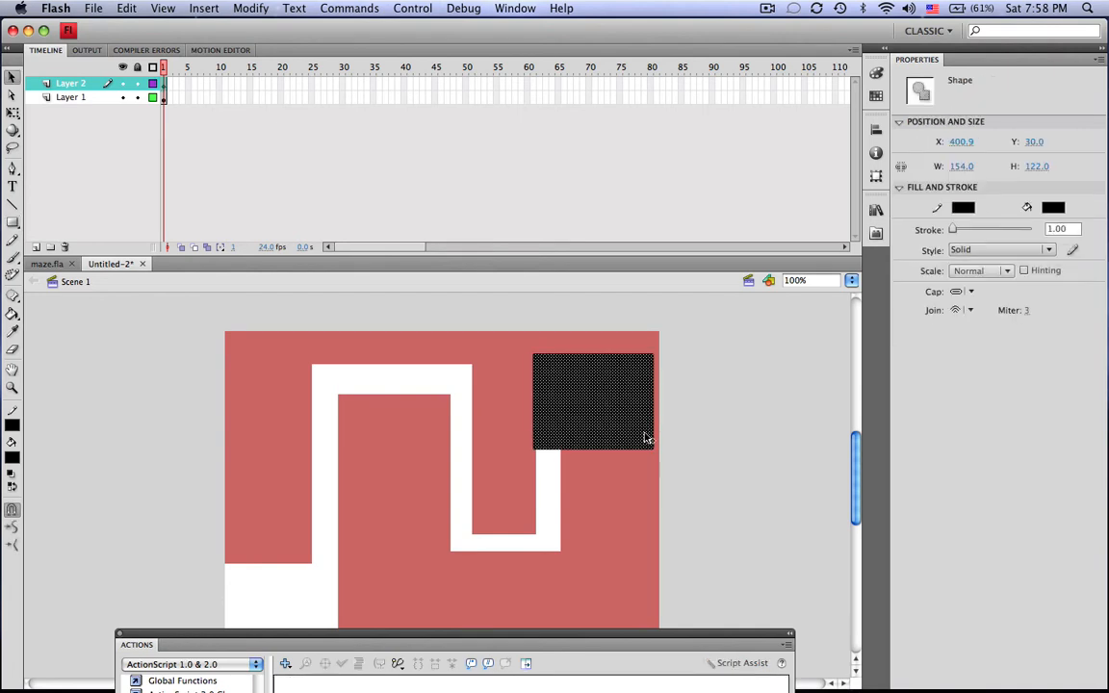
right_click(645, 439)
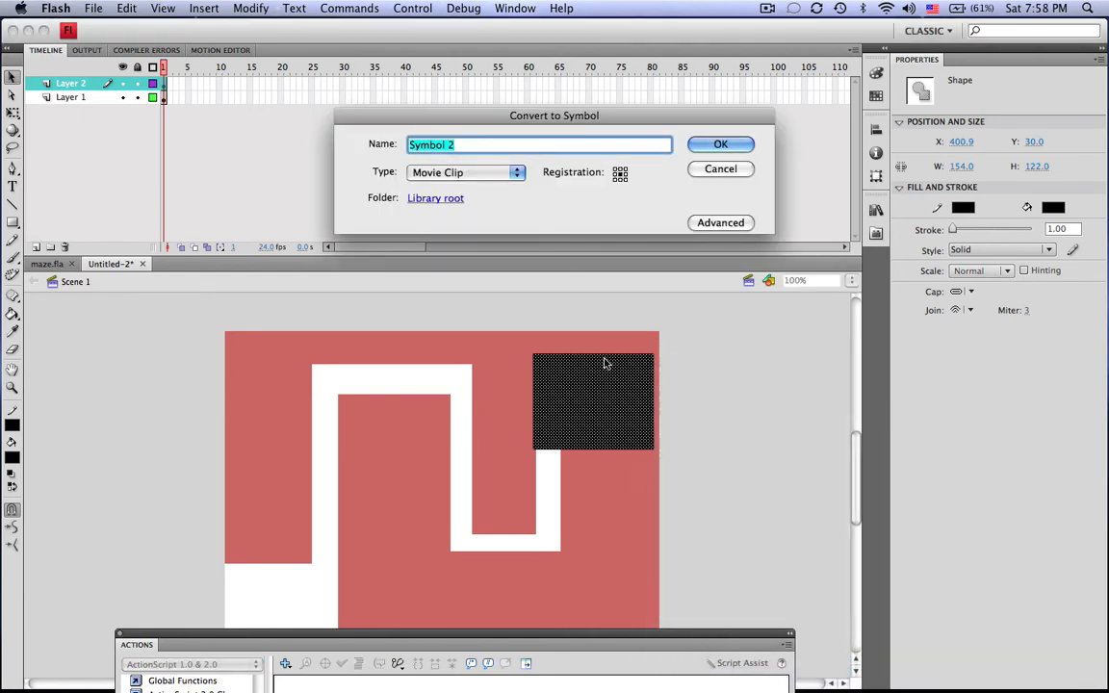
left_click(466, 173)
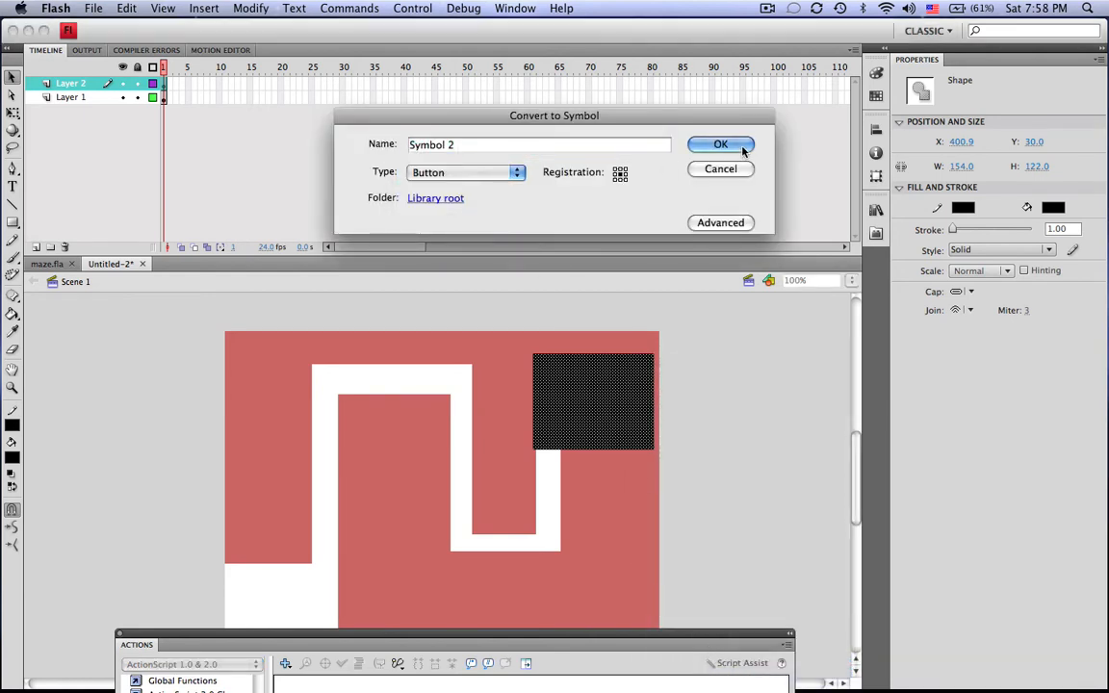
left_click(720, 144)
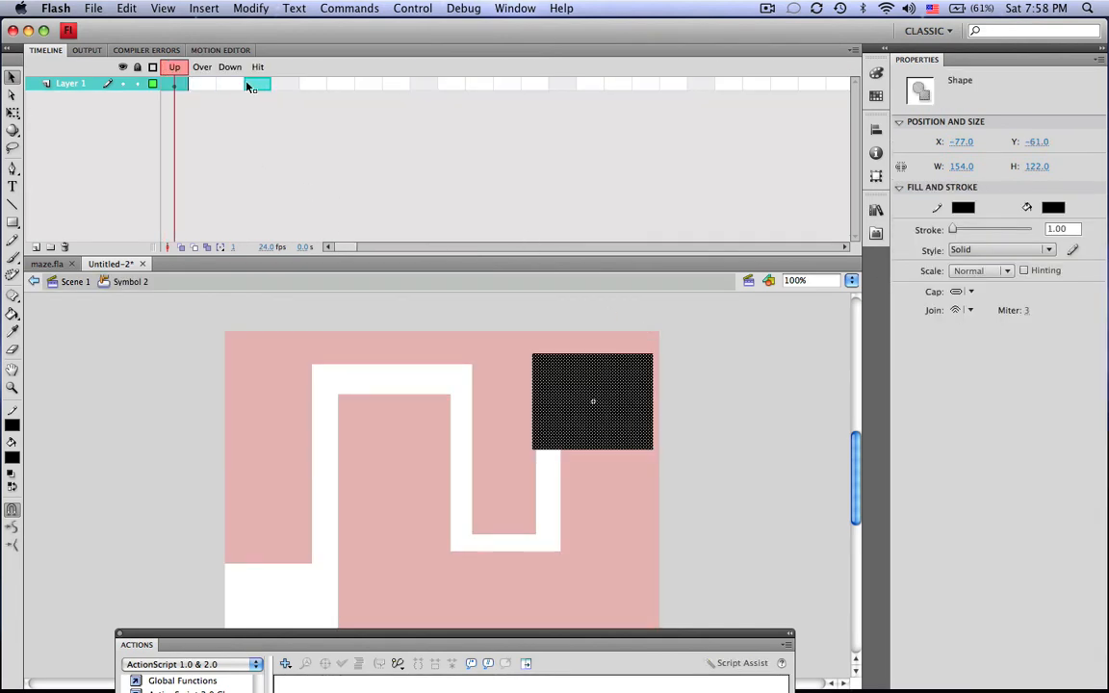
left_click(258, 85)
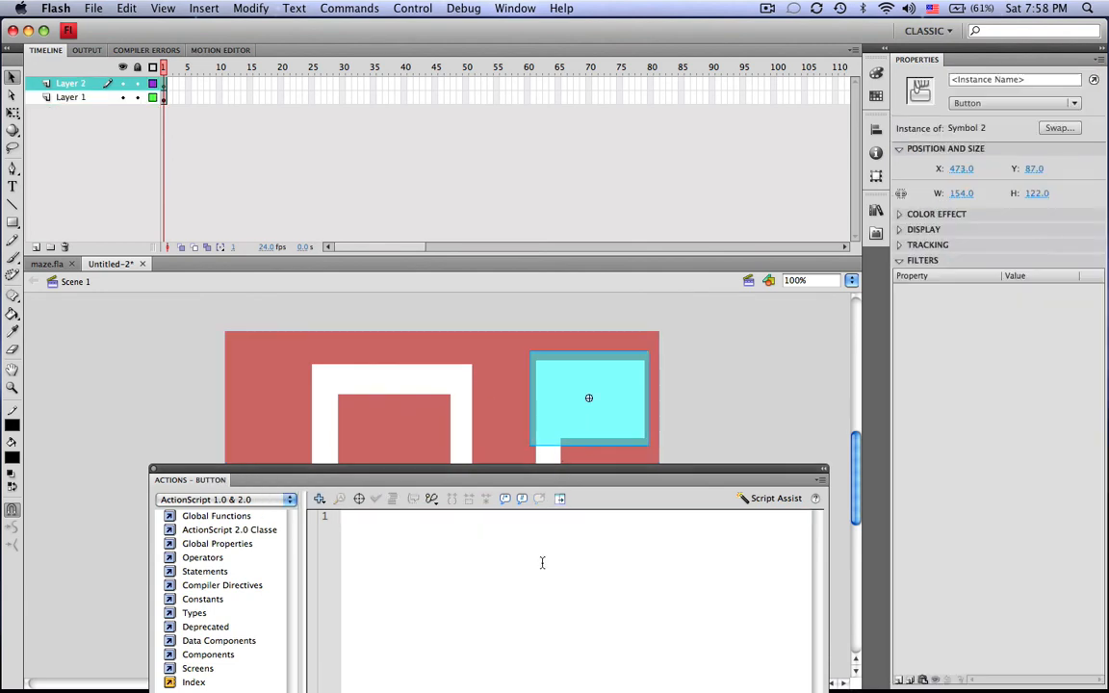
Step: Script the end button with on(rollOver){gotoAndStop(3)} and put stop() on frame 1
type("on(rollOver) {")
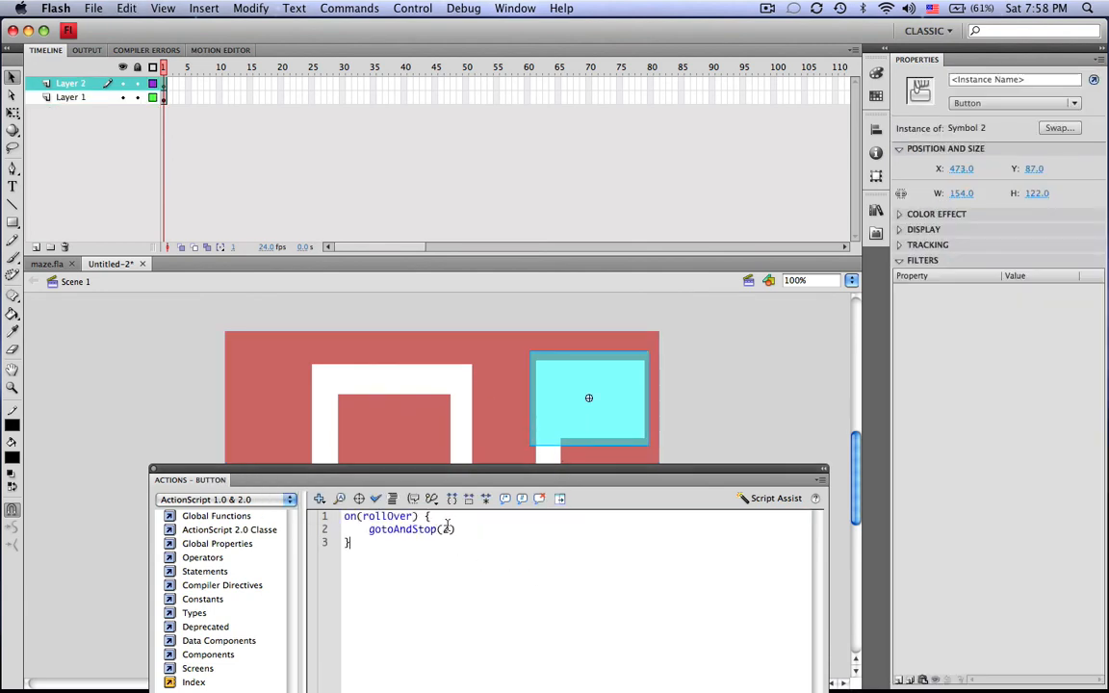
type("3")
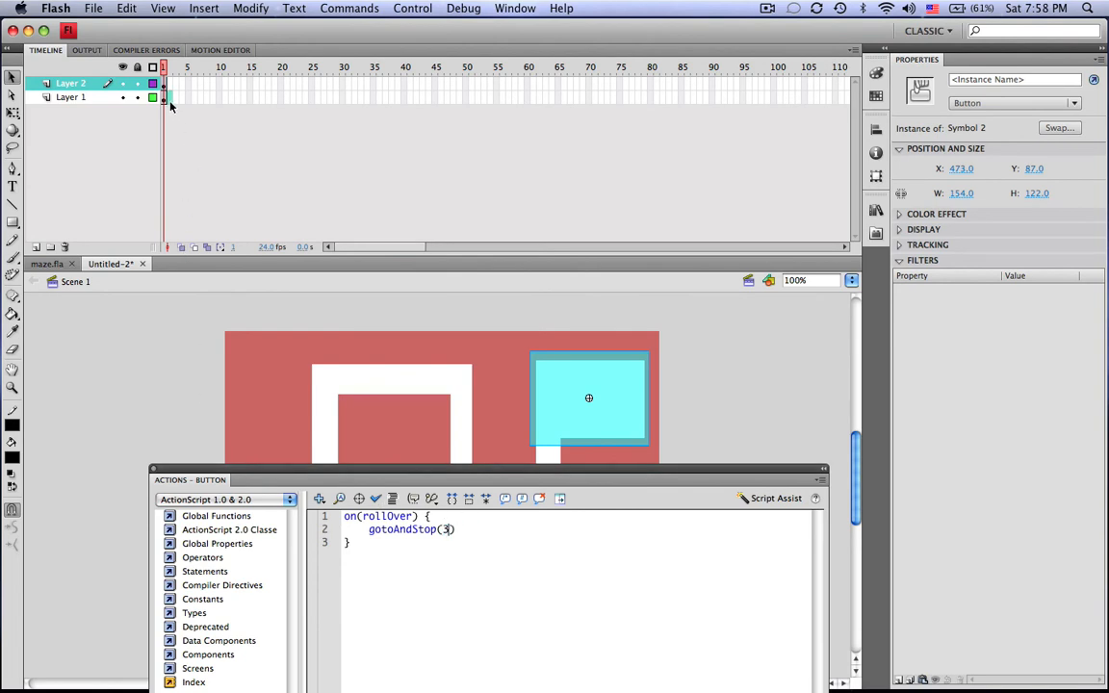
left_click(69, 96)
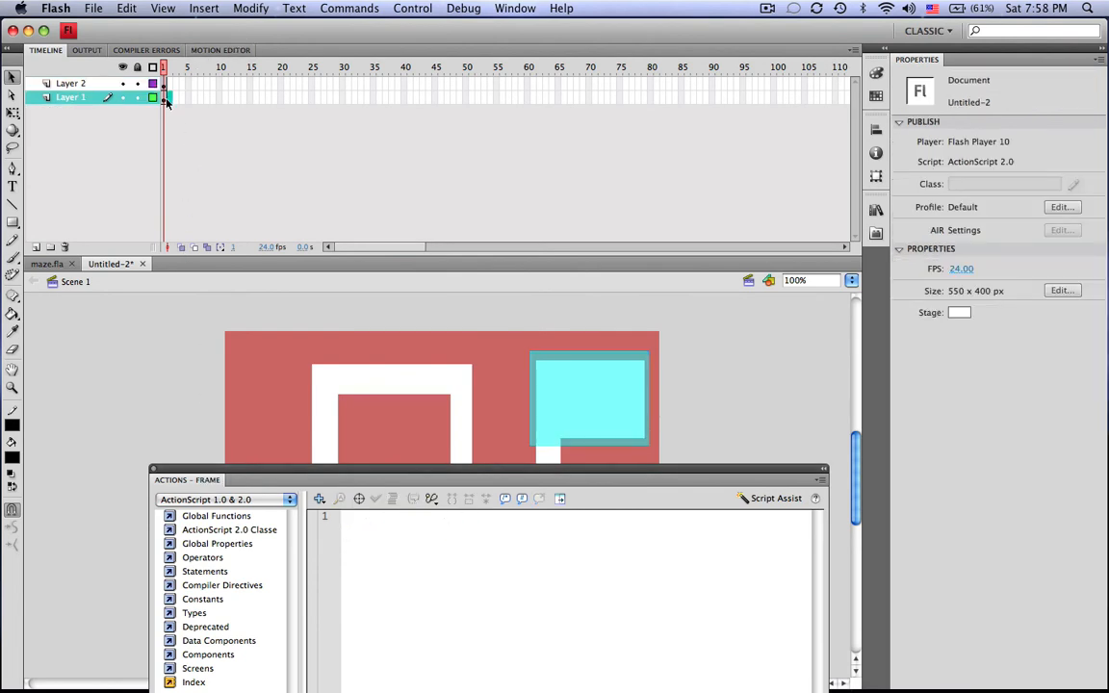
type("stop")
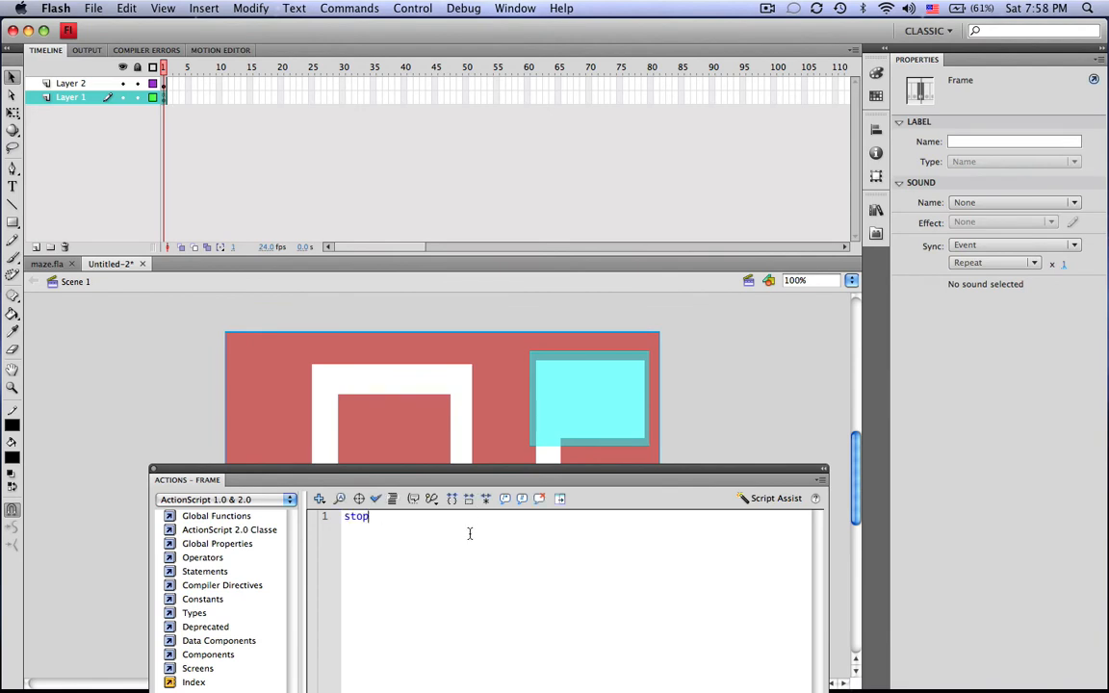
type("()")
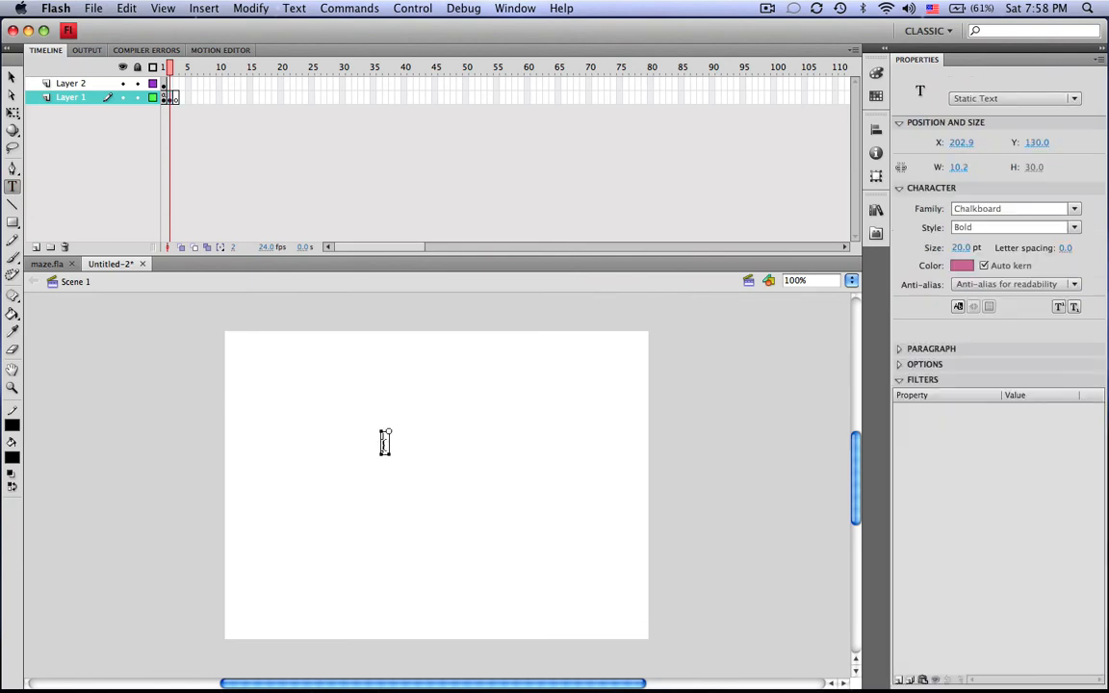
Step: Add 'You lose' text on frame 2 and 'You win.' on frame 3
type("You lose")
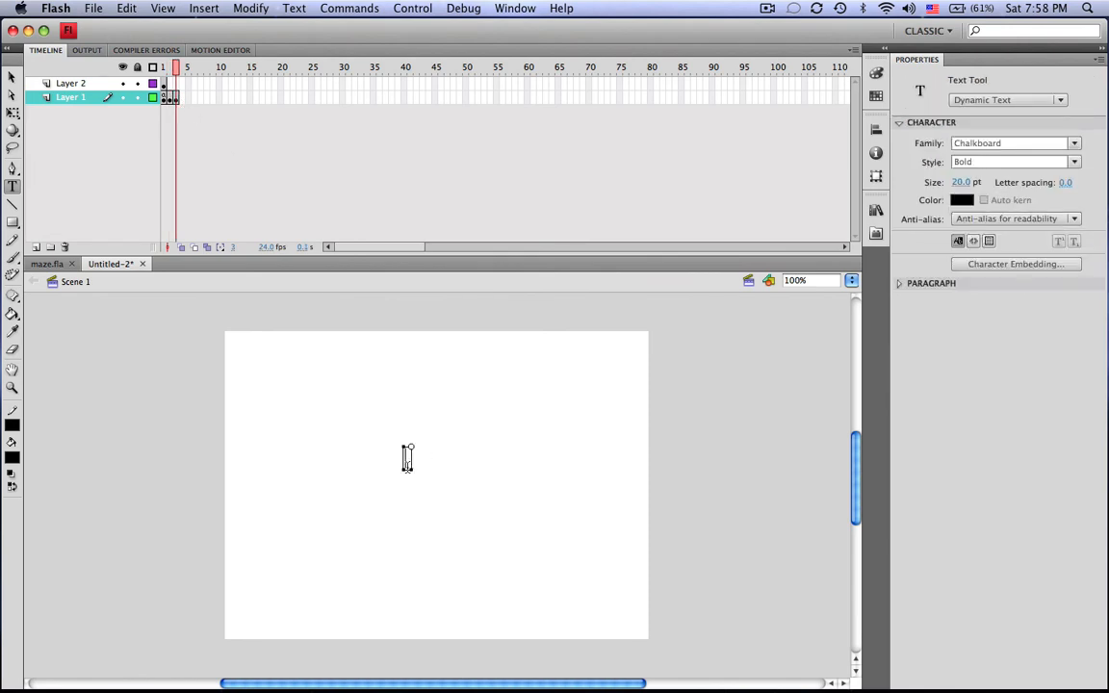
type("You win")
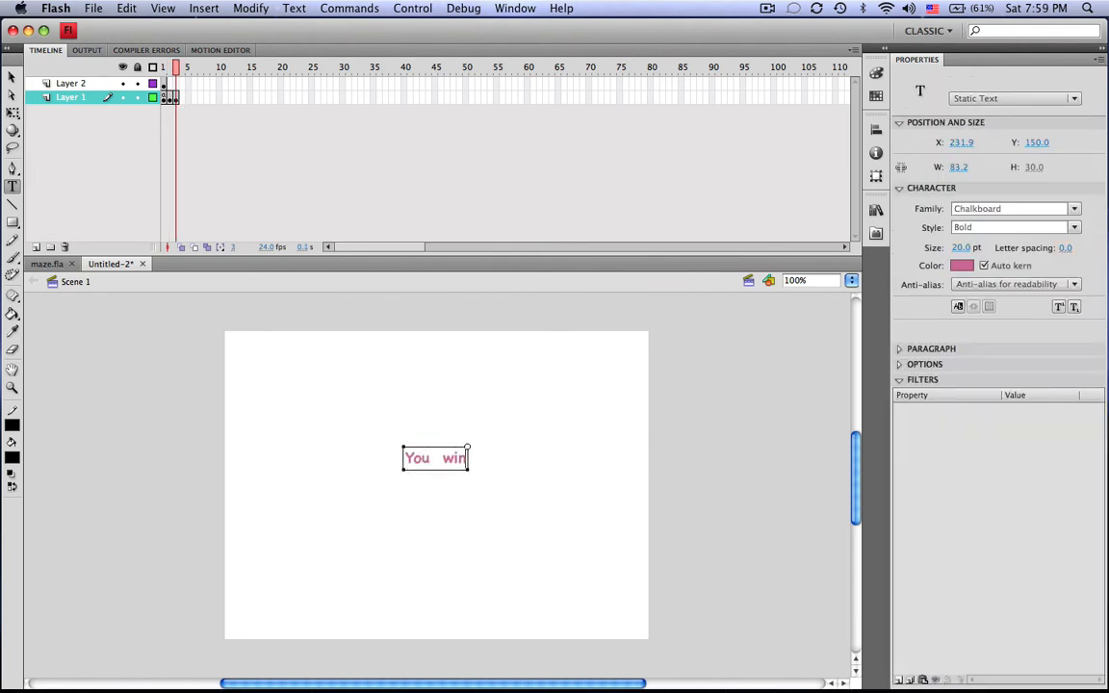
type(".")
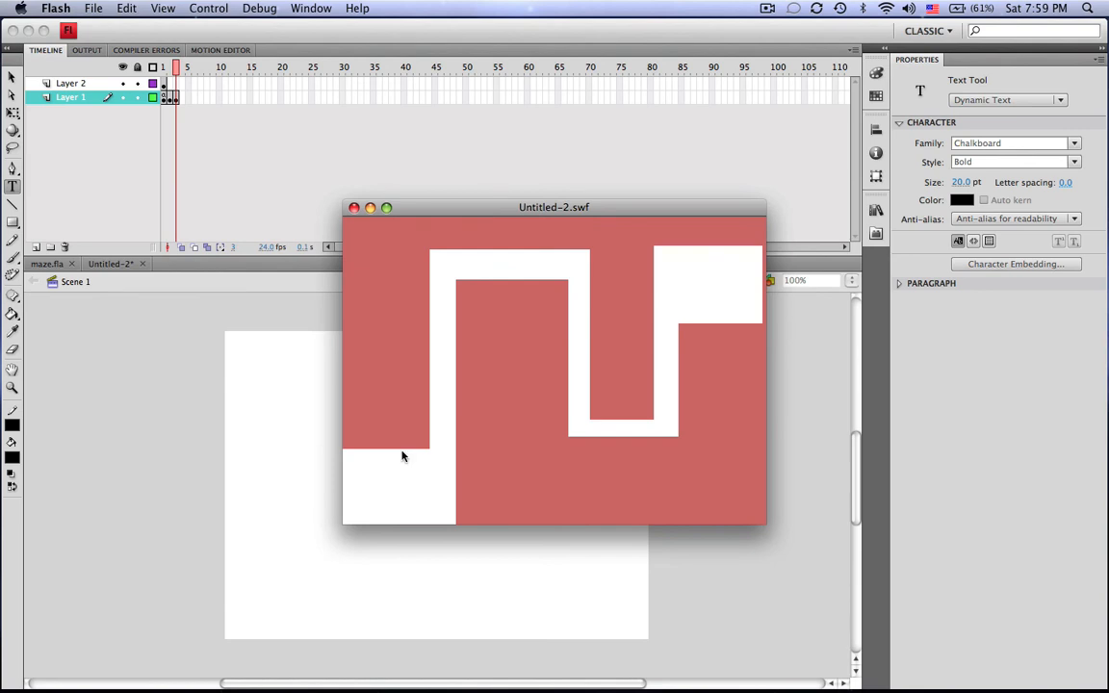
mouse_move(335, 199)
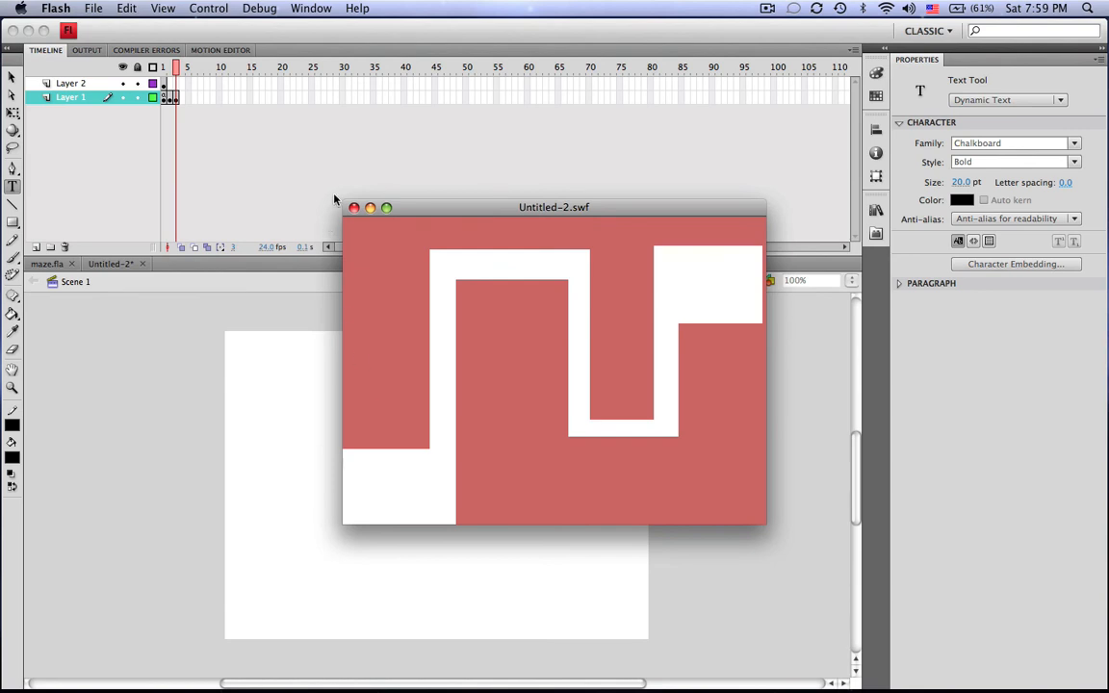
Step: Close the test window and bring up the Actions editor for the pink maze symbol
left_click(354, 208)
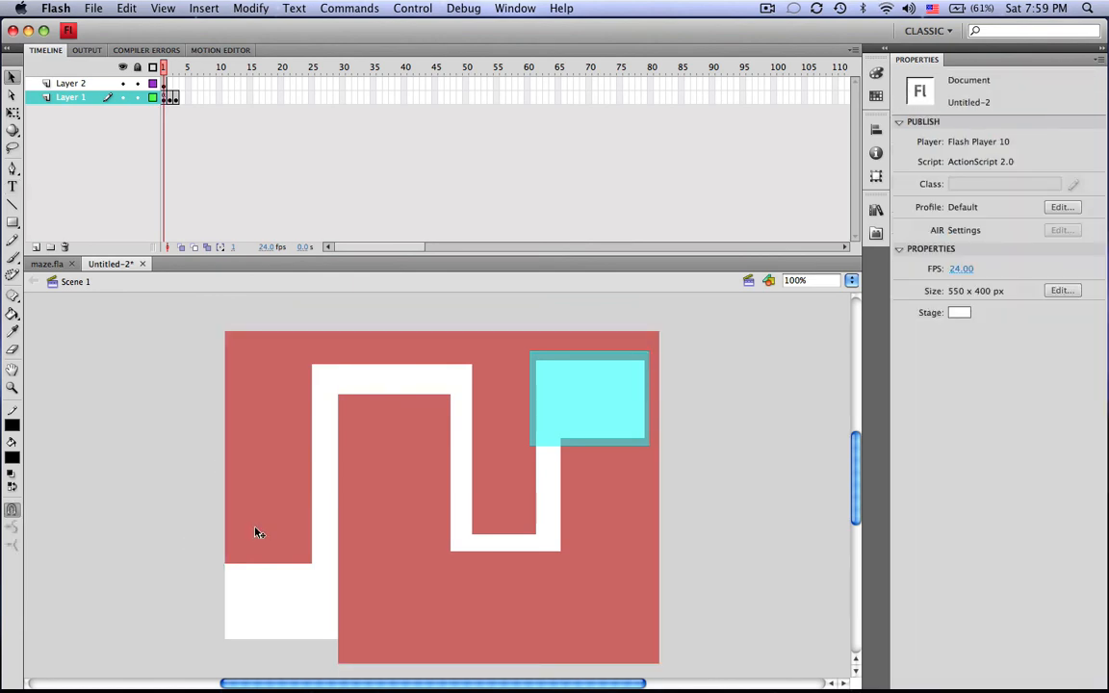
left_click(443, 496)
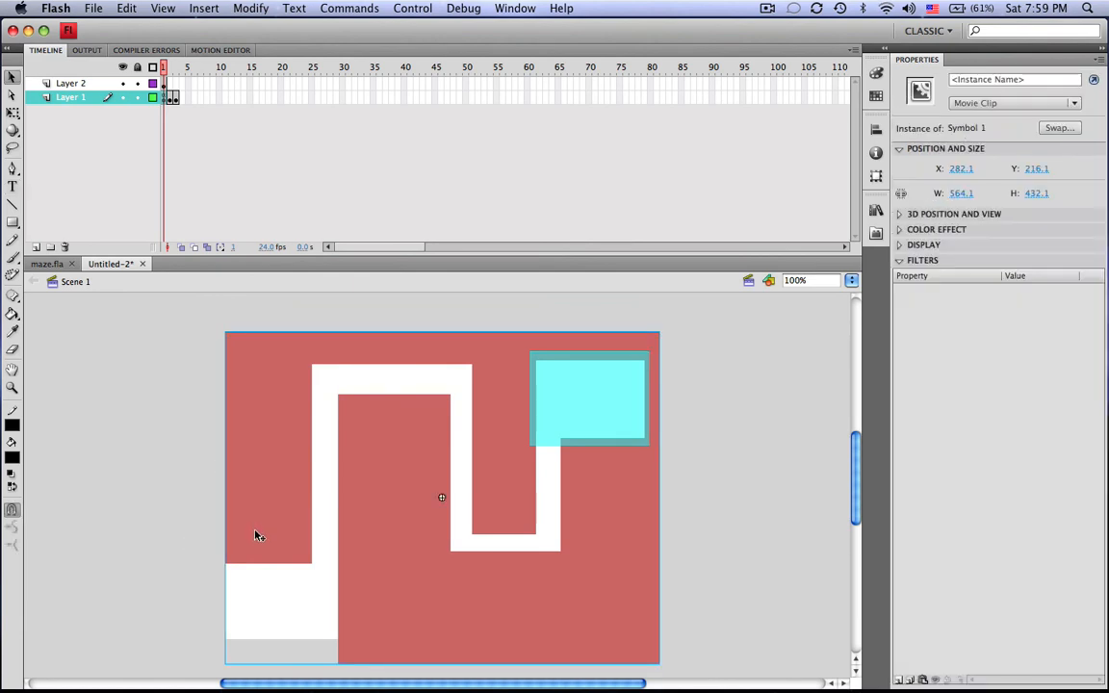
right_click(258, 535)
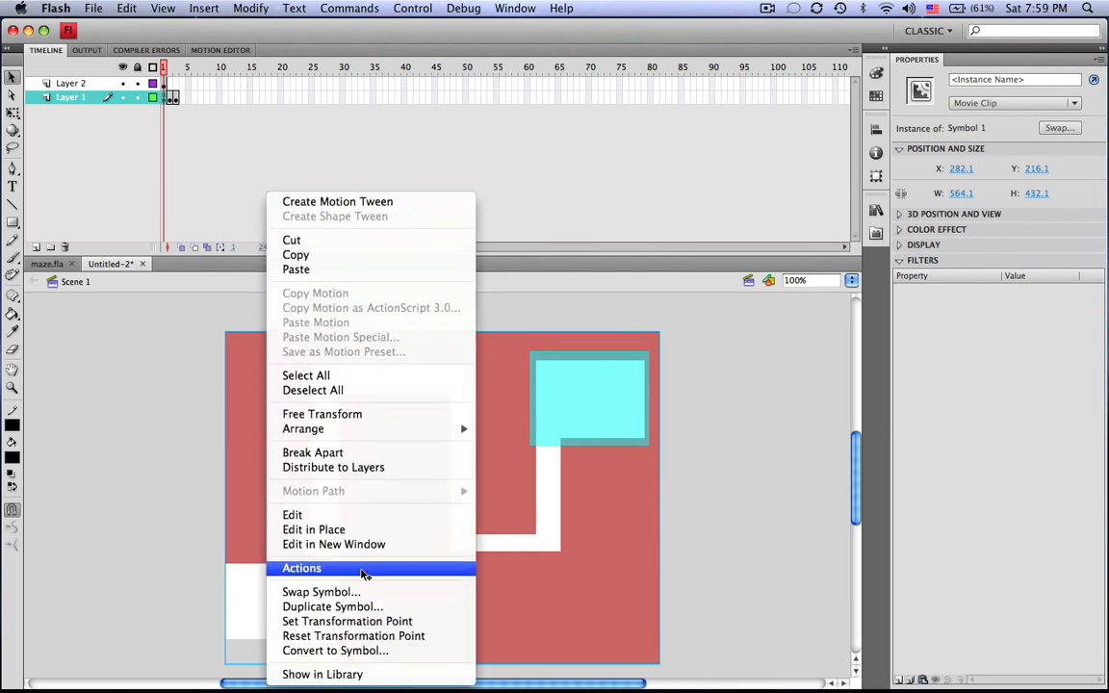
left_click(300, 568)
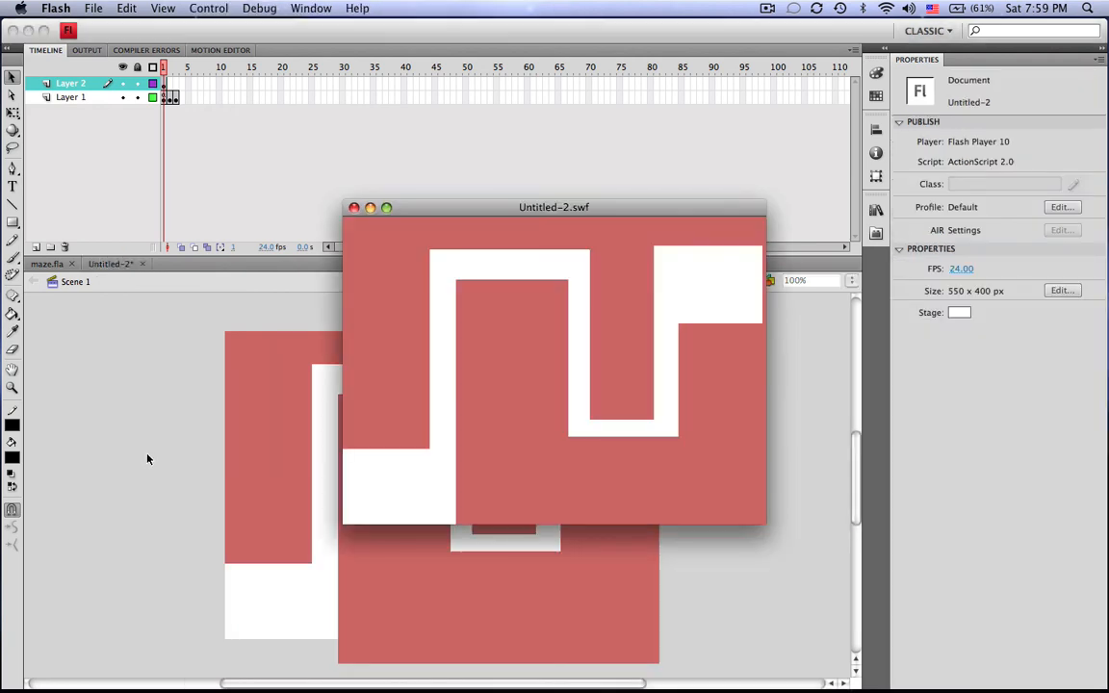
mouse_move(377, 454)
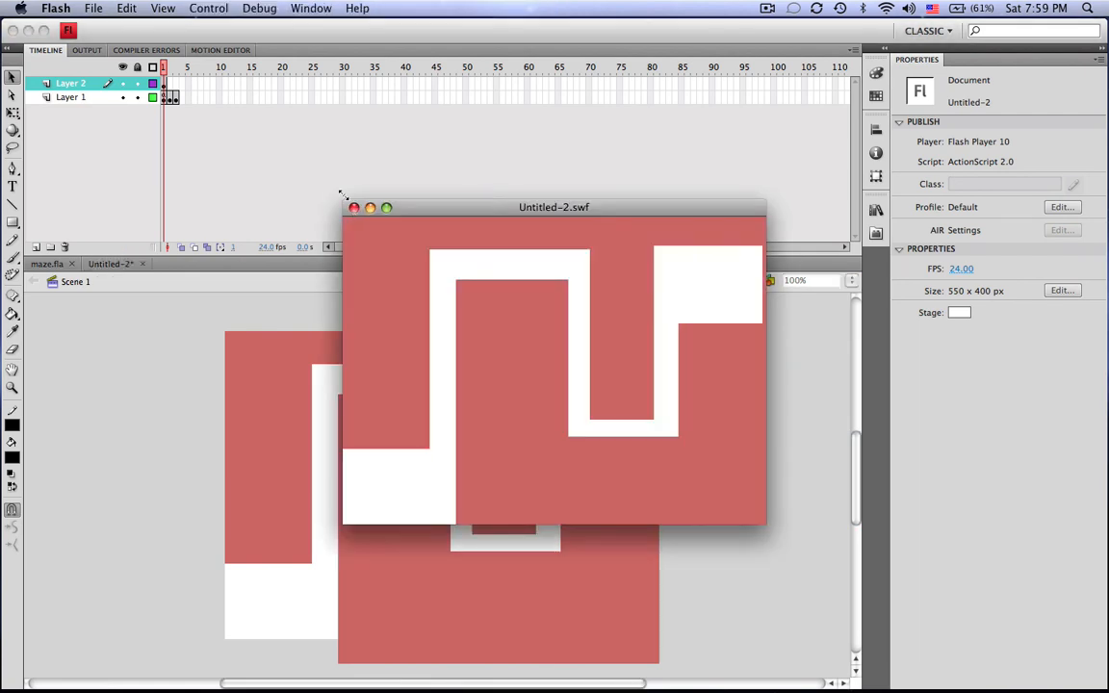
mouse_move(433, 469)
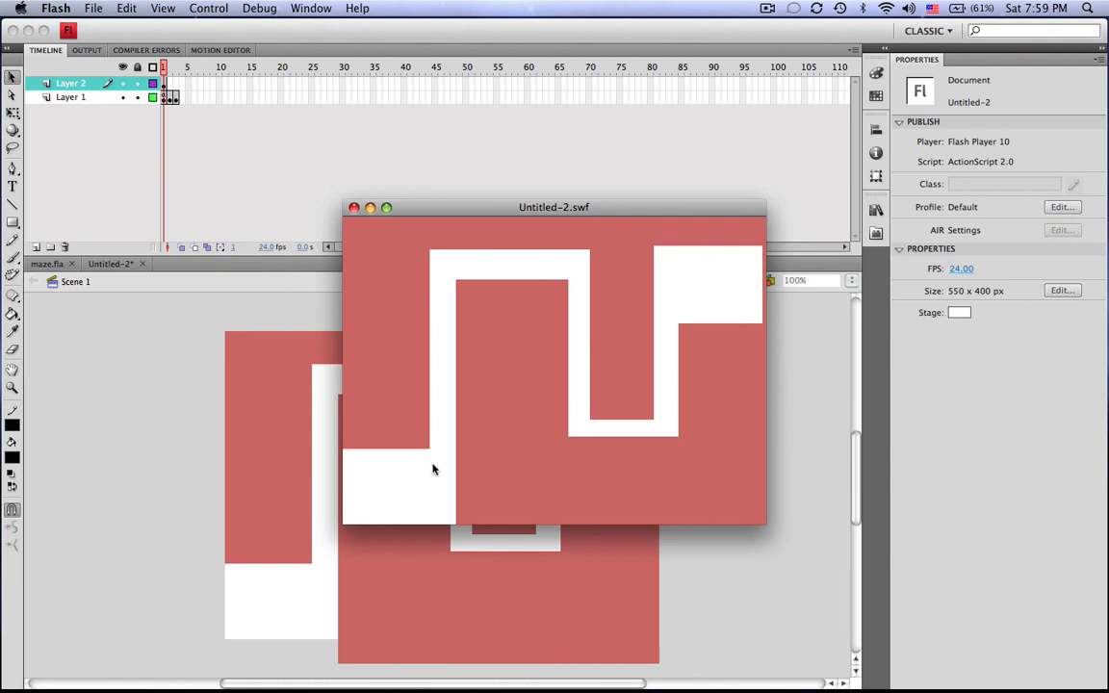
mouse_move(466, 266)
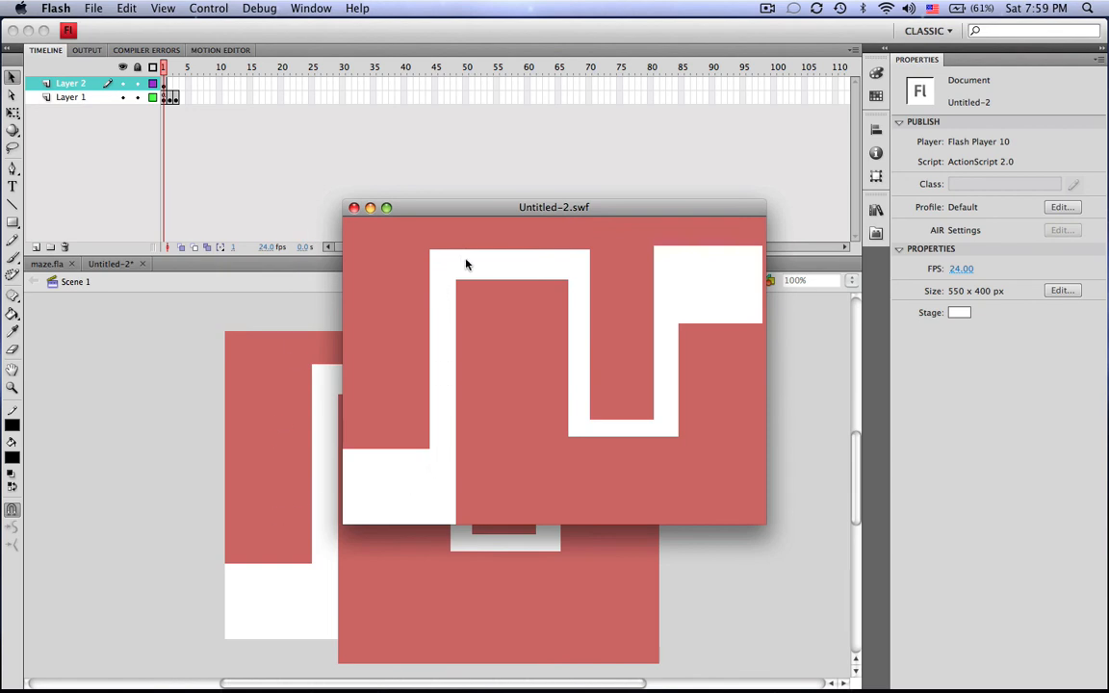
mouse_move(581, 404)
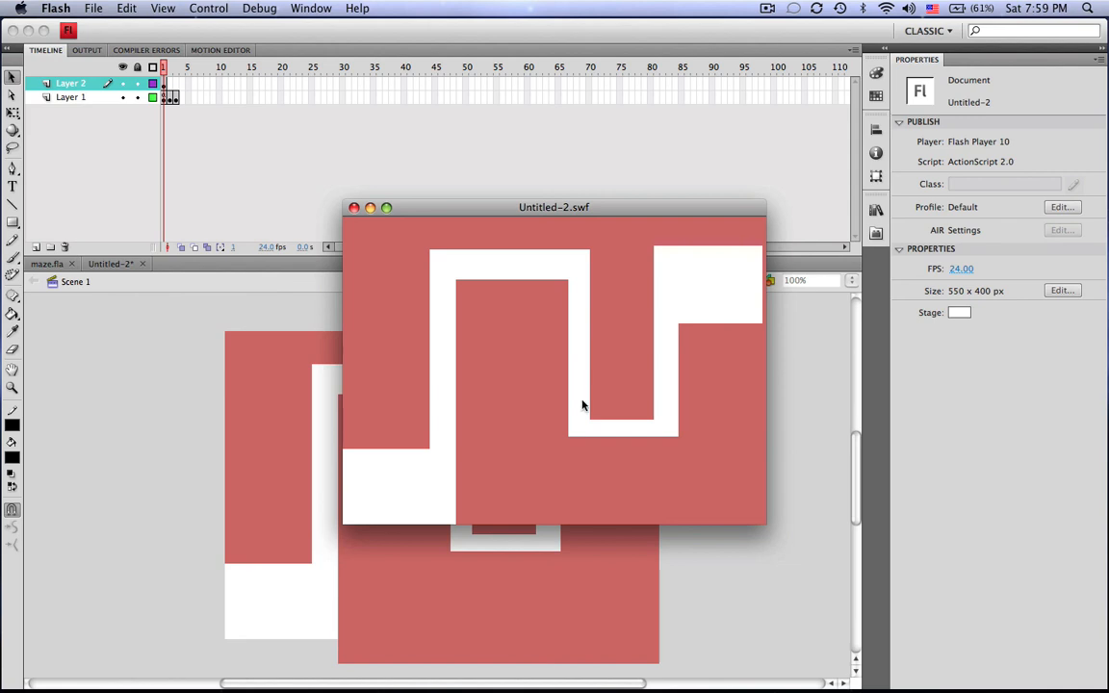
mouse_move(664, 429)
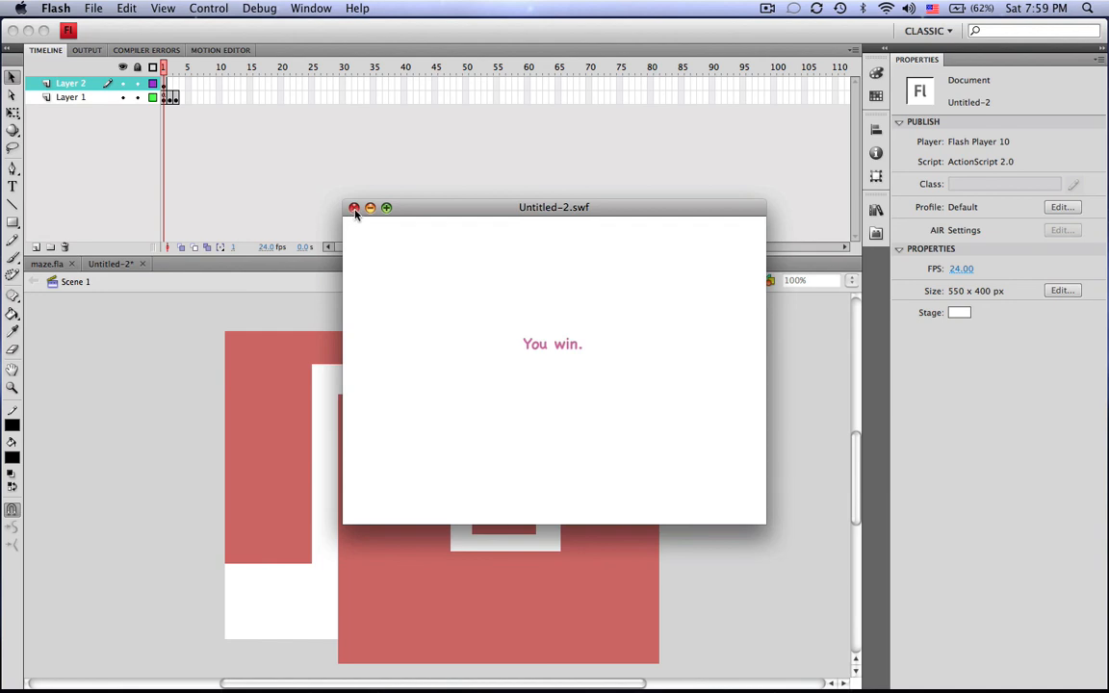
mouse_move(358, 215)
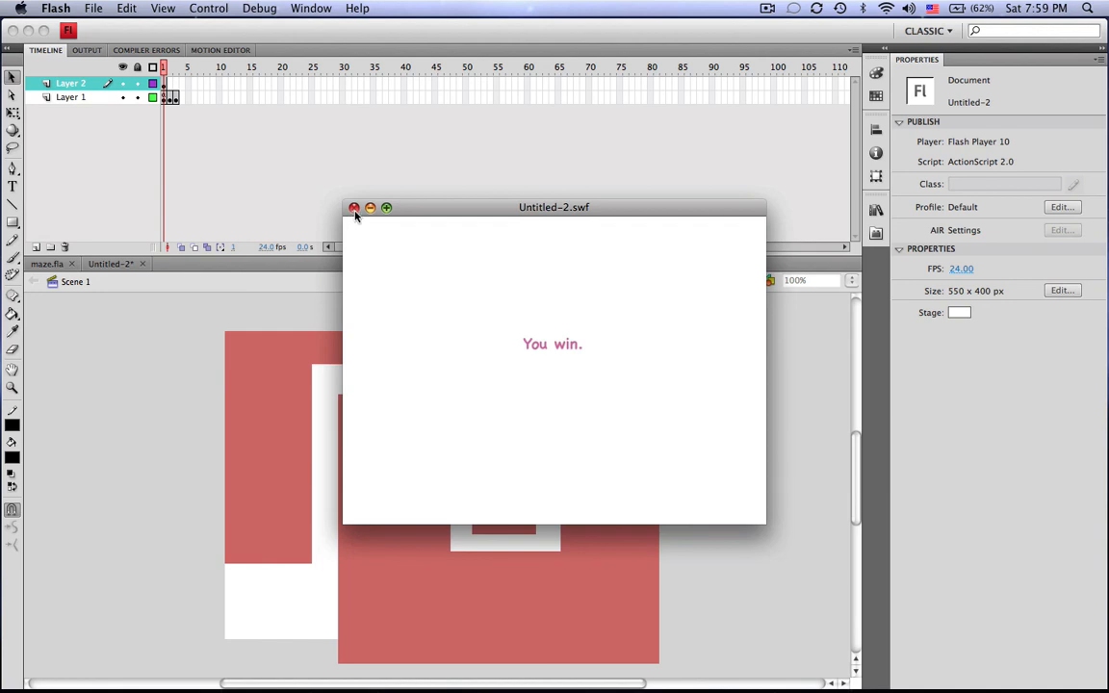